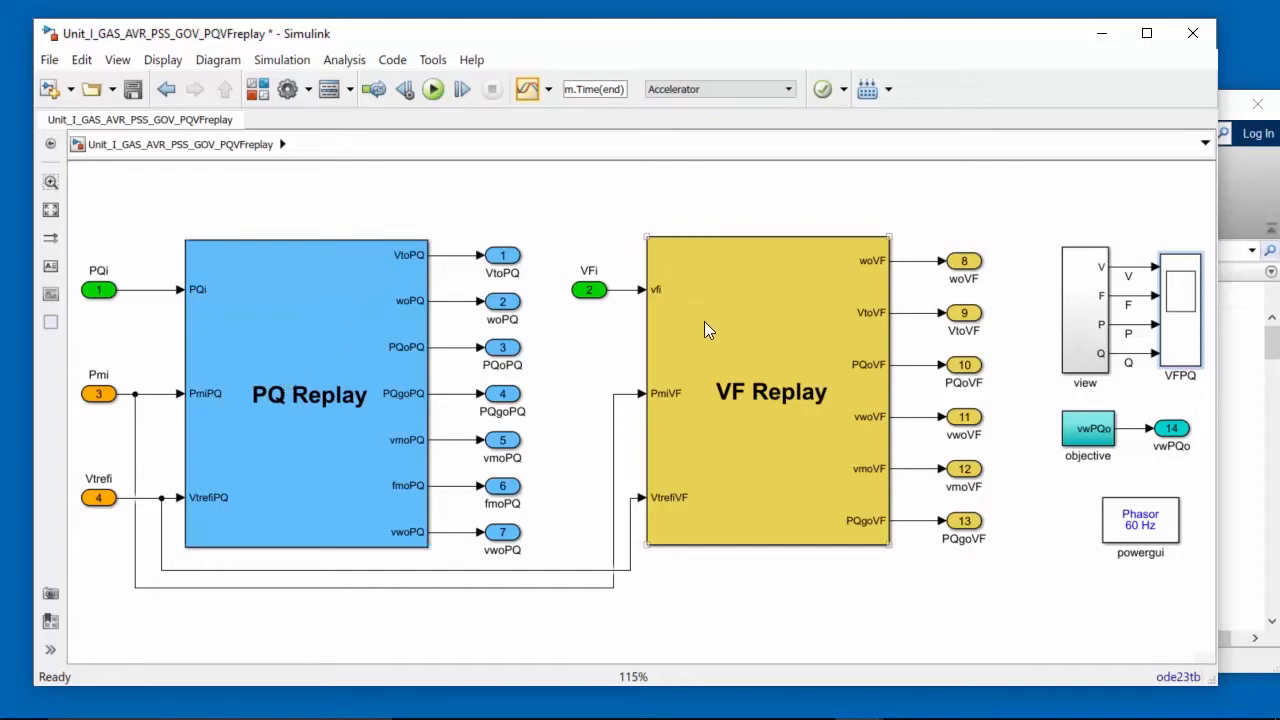
# - Open the PQ Replay subsystem to reach its Plant and Grid Connection diagram
pyautogui.click(100, 288)
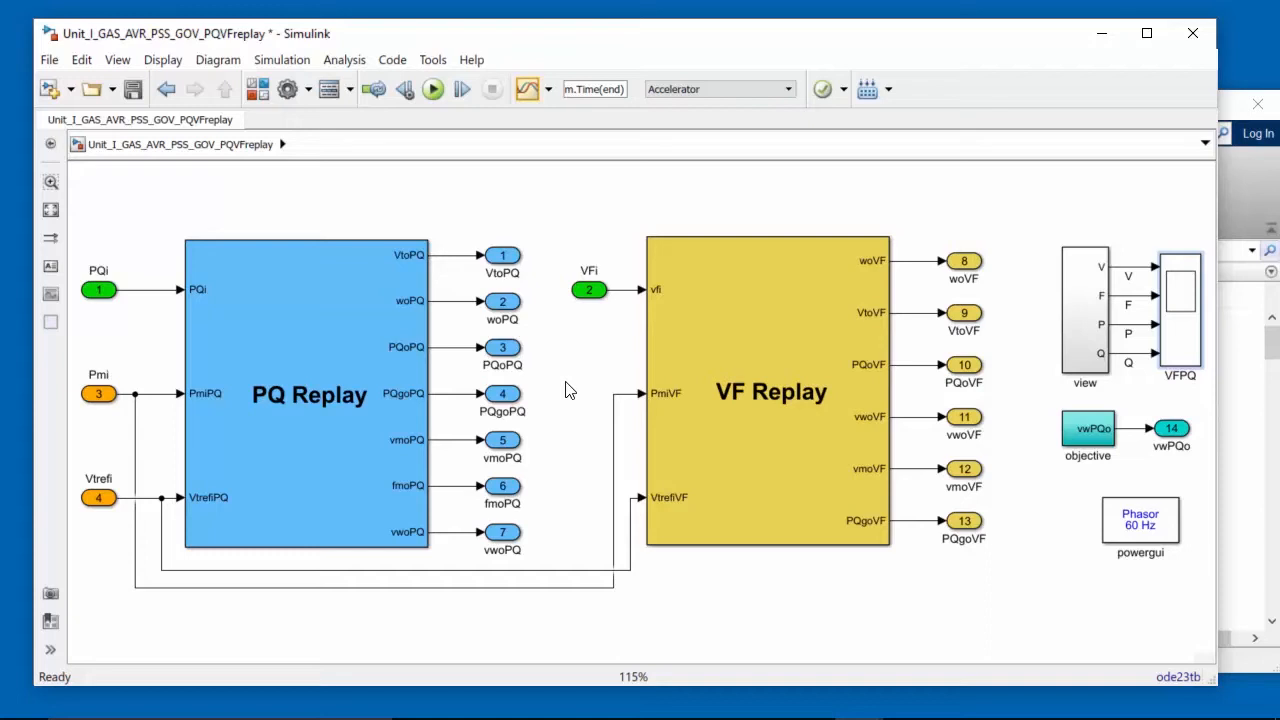
pyautogui.moveTo(1064, 308)
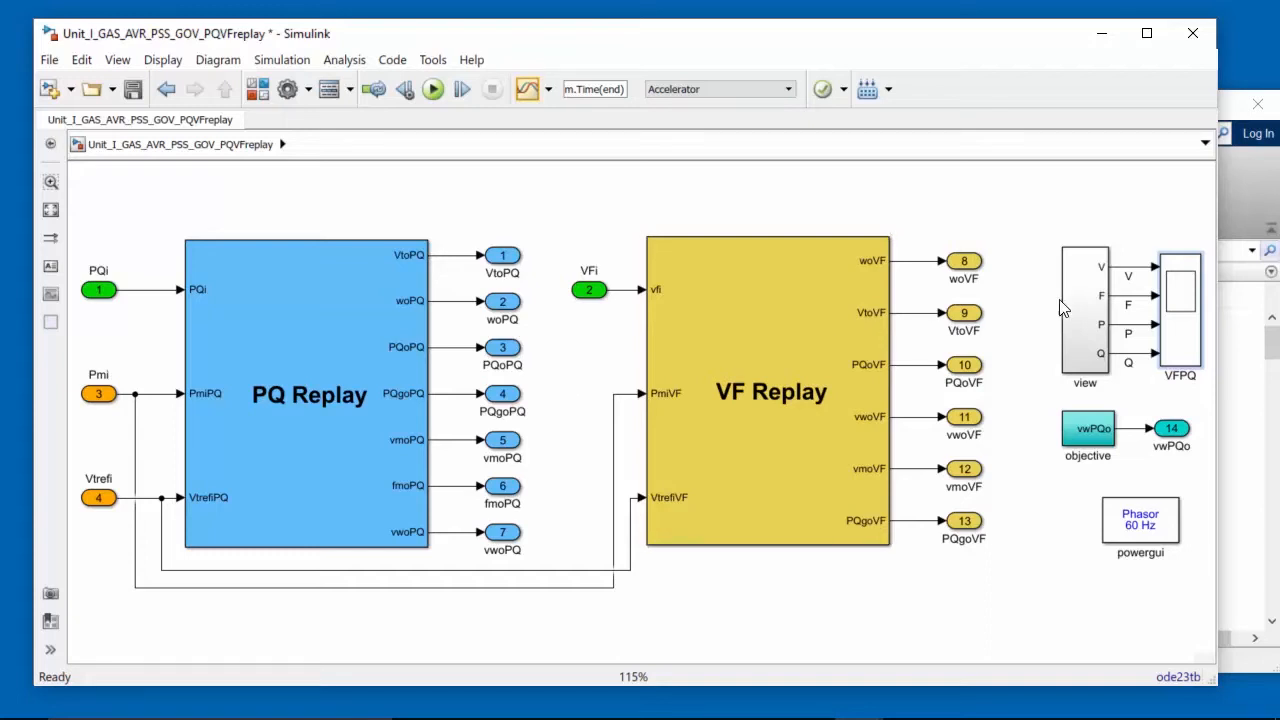
pyautogui.moveTo(1152, 278)
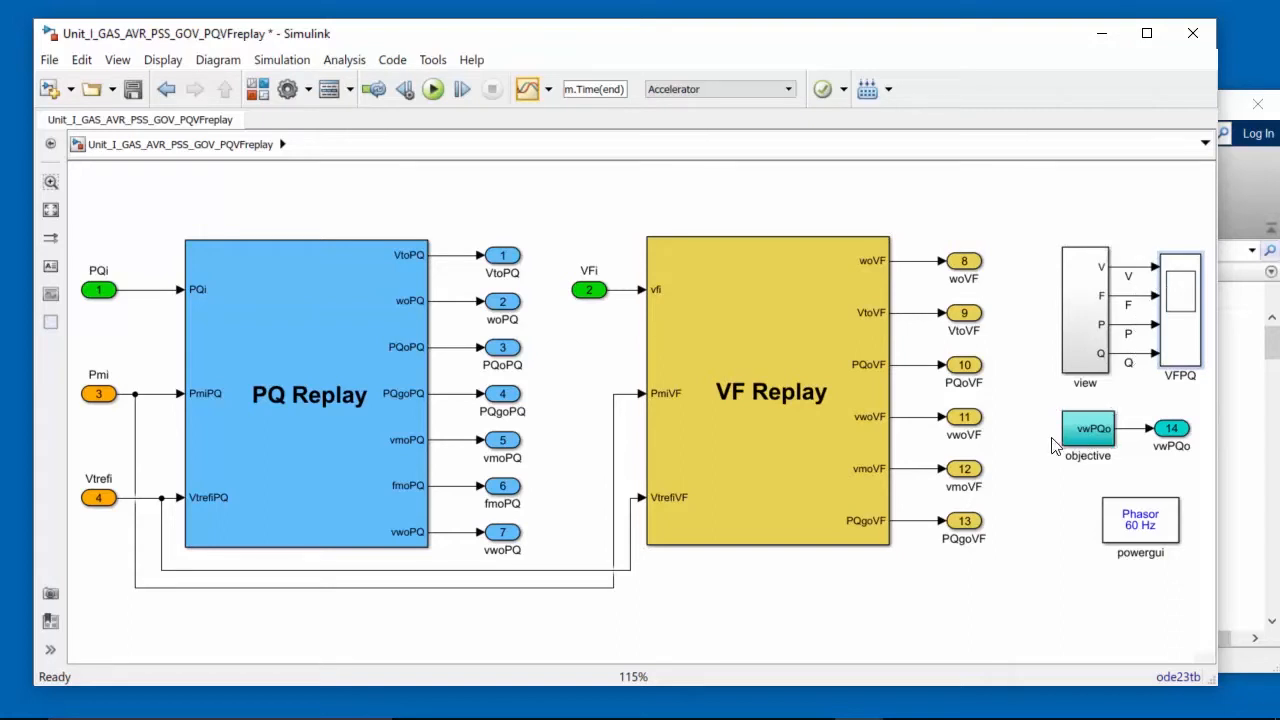
pyautogui.moveTo(1062, 498)
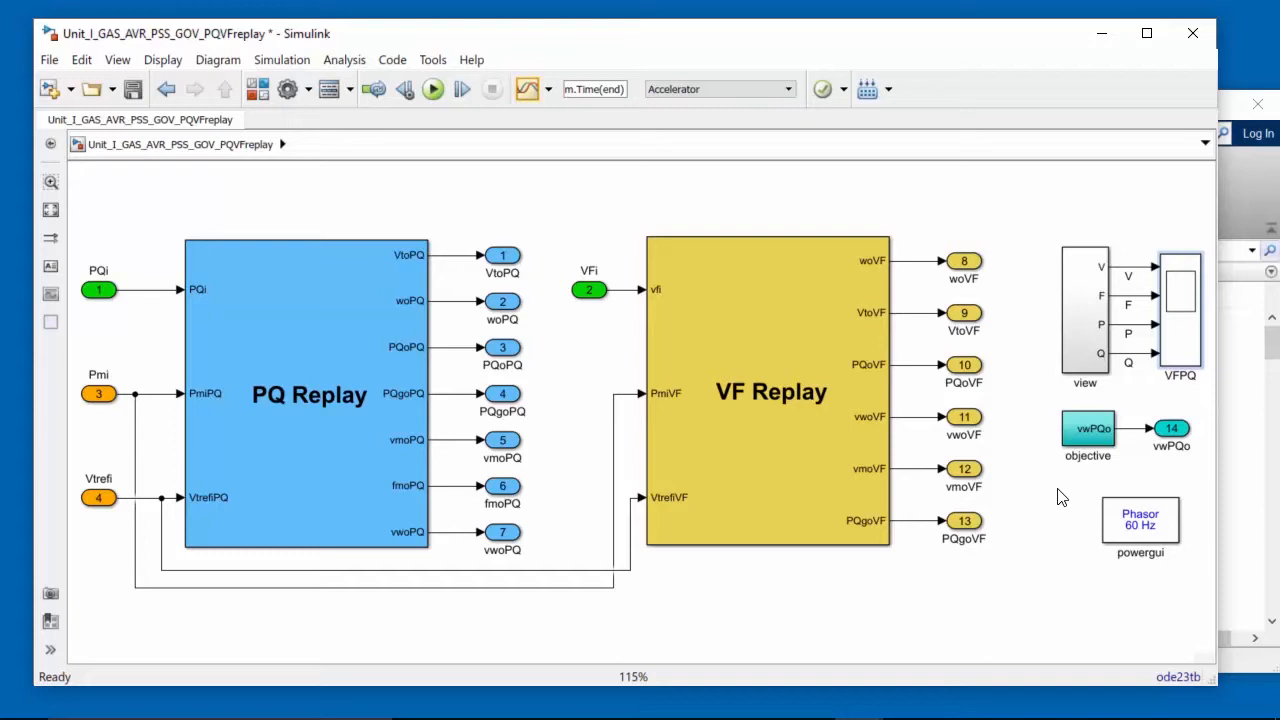
pyautogui.moveTo(1060, 488)
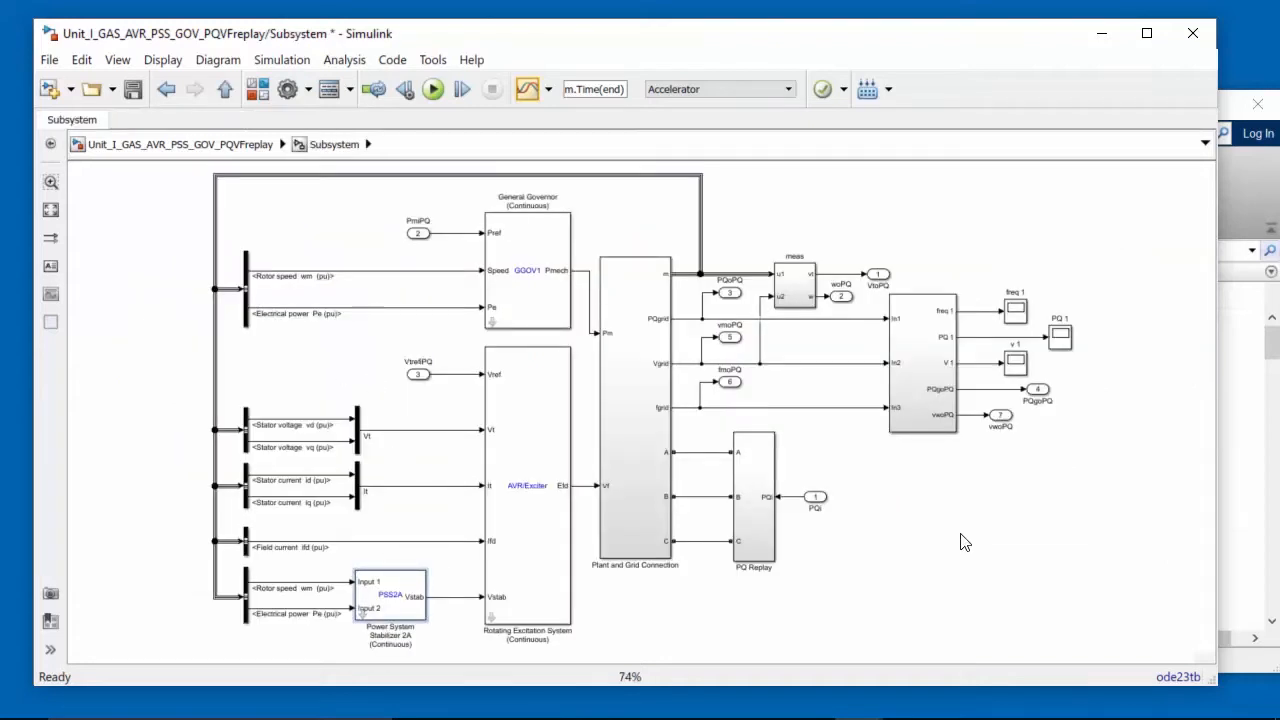
pyautogui.moveTo(548, 300)
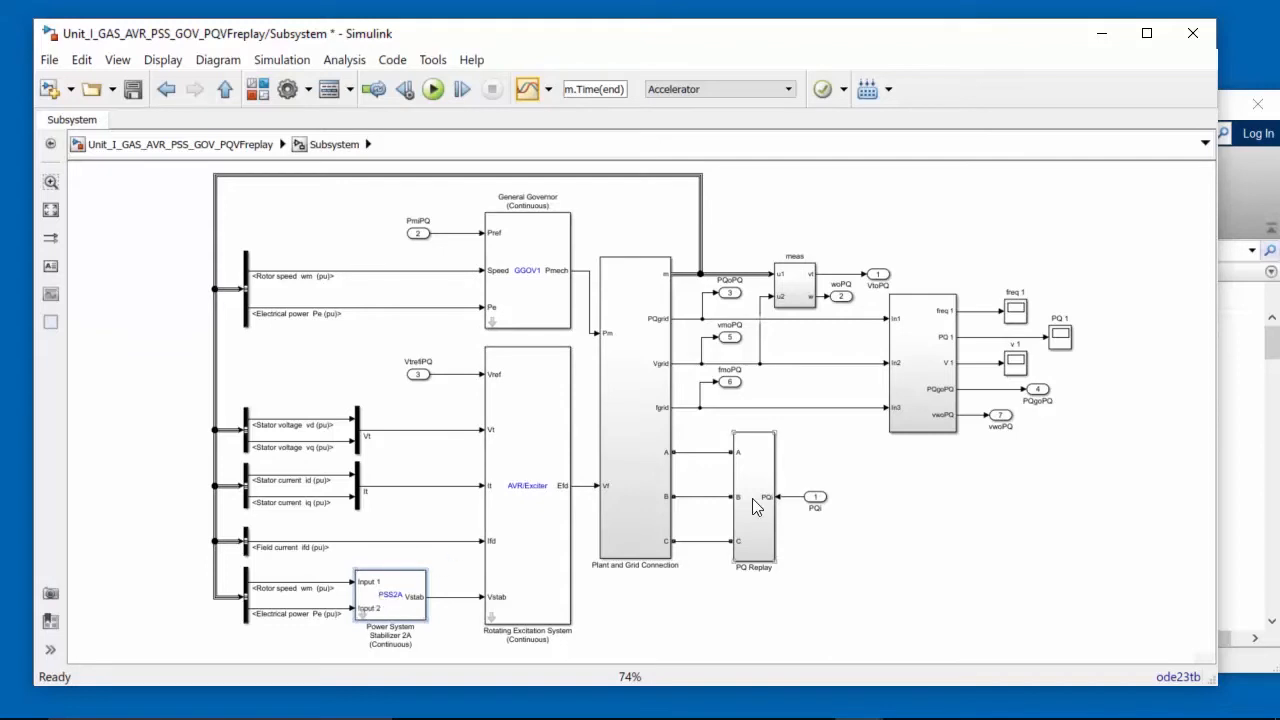
pyautogui.moveTo(820, 552)
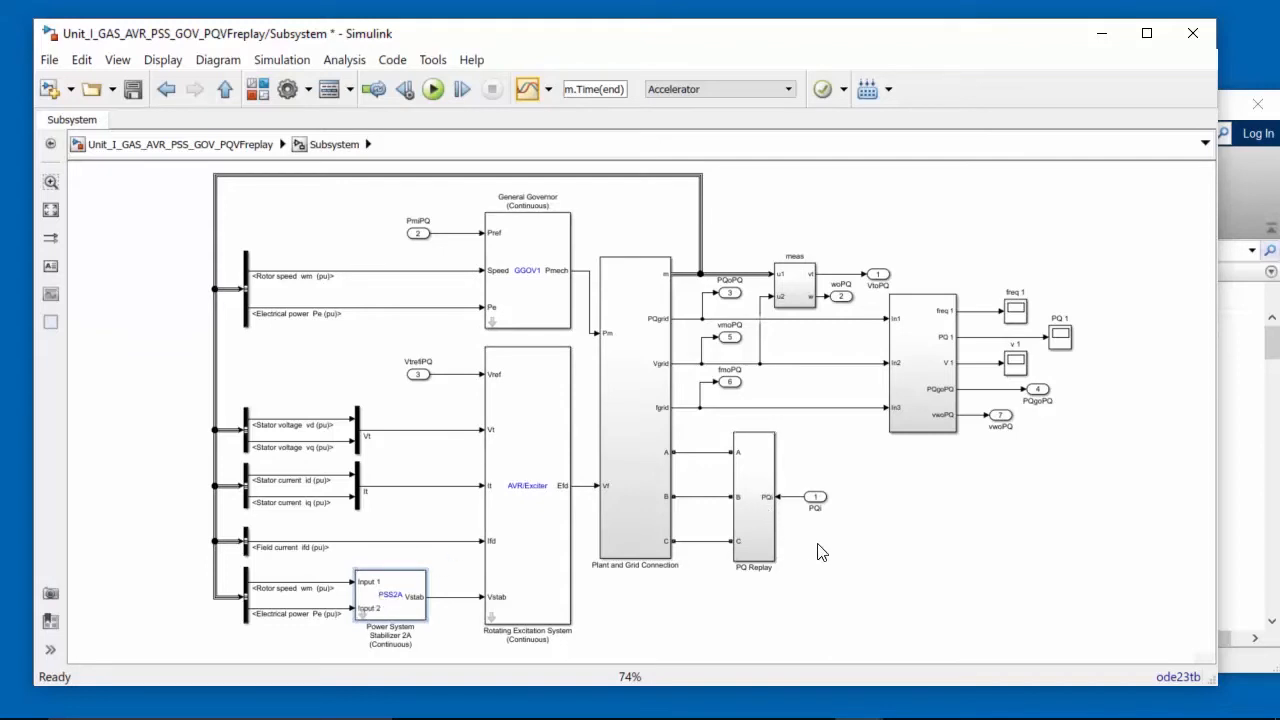
pyautogui.moveTo(824, 528)
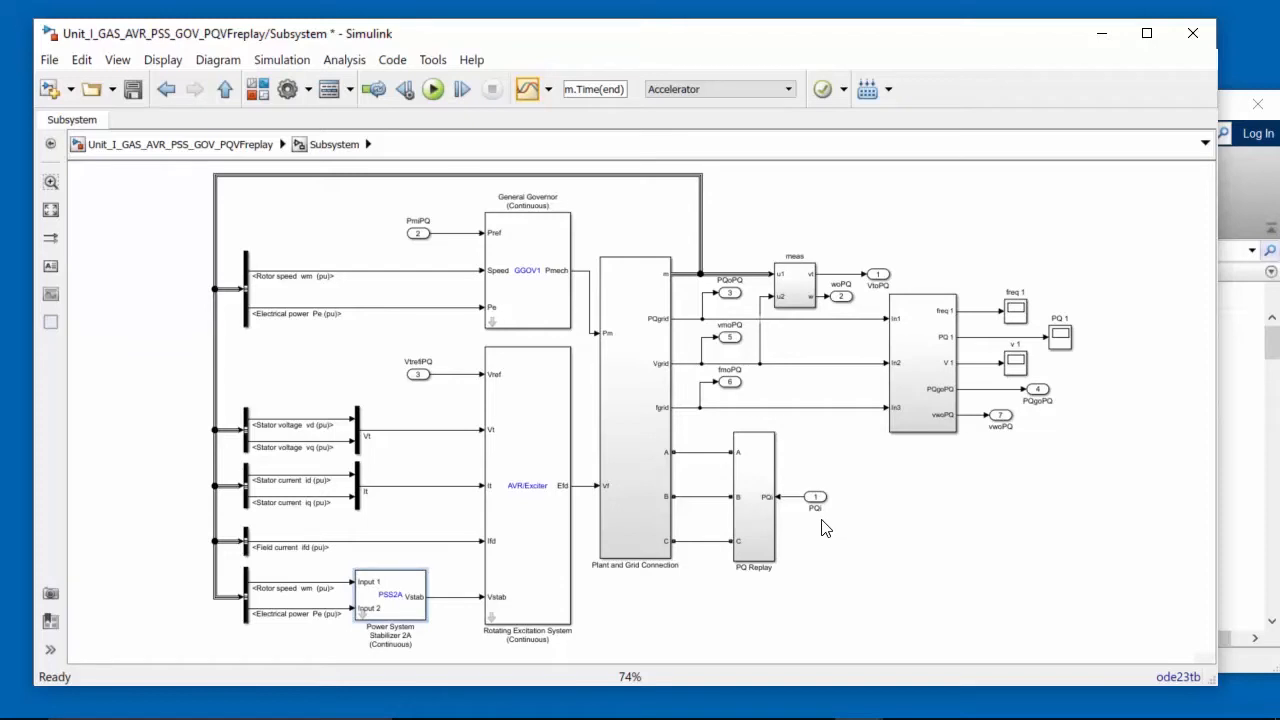
pyautogui.moveTo(720, 460)
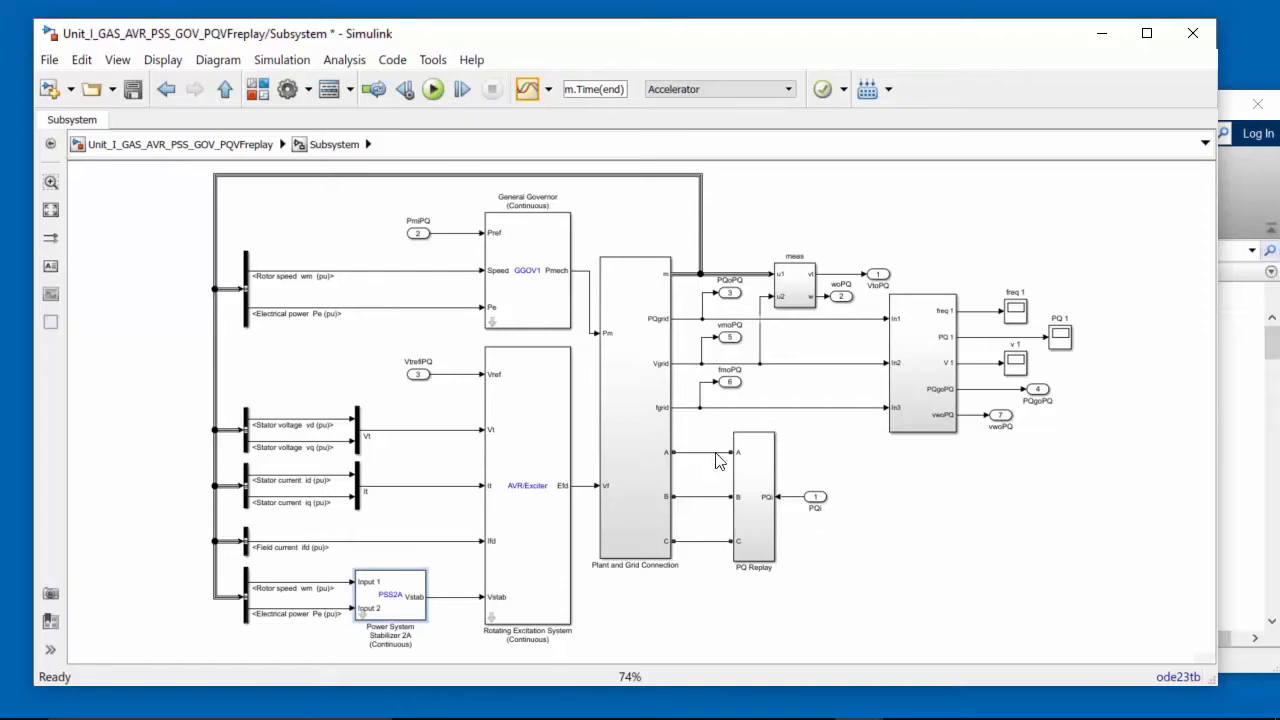
pyautogui.moveTo(710, 548)
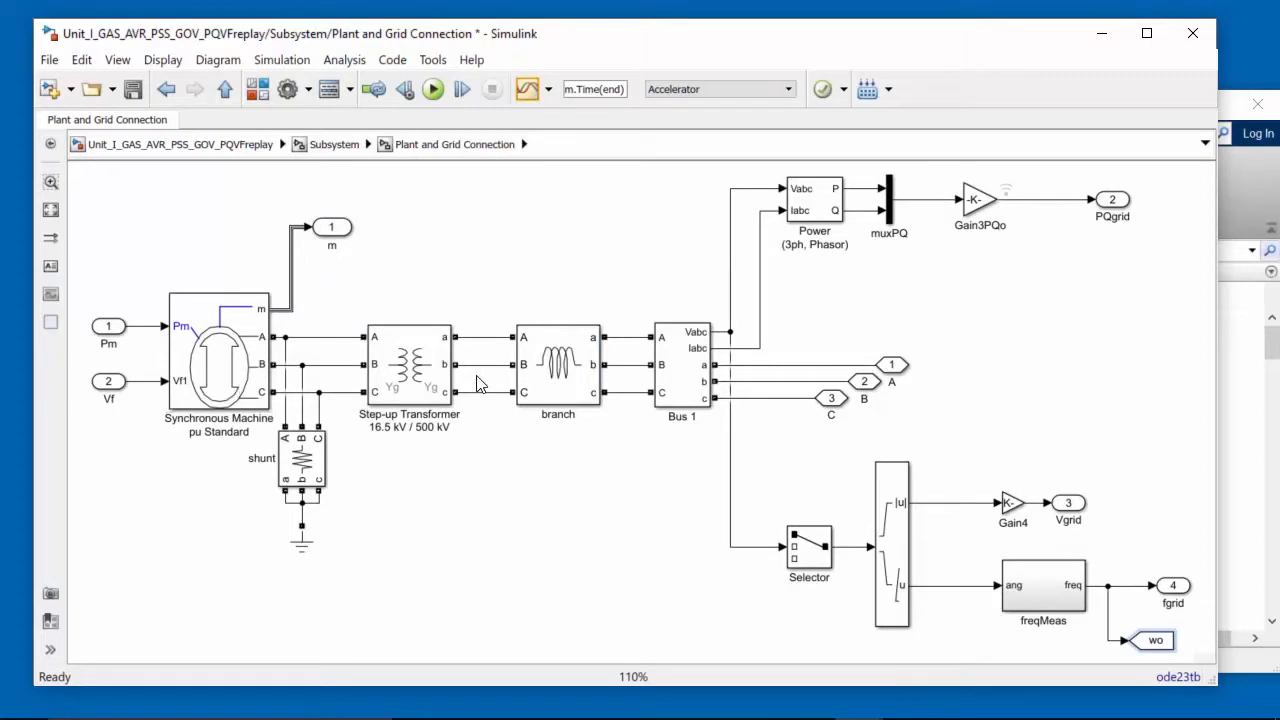
pyautogui.moveTo(562, 362)
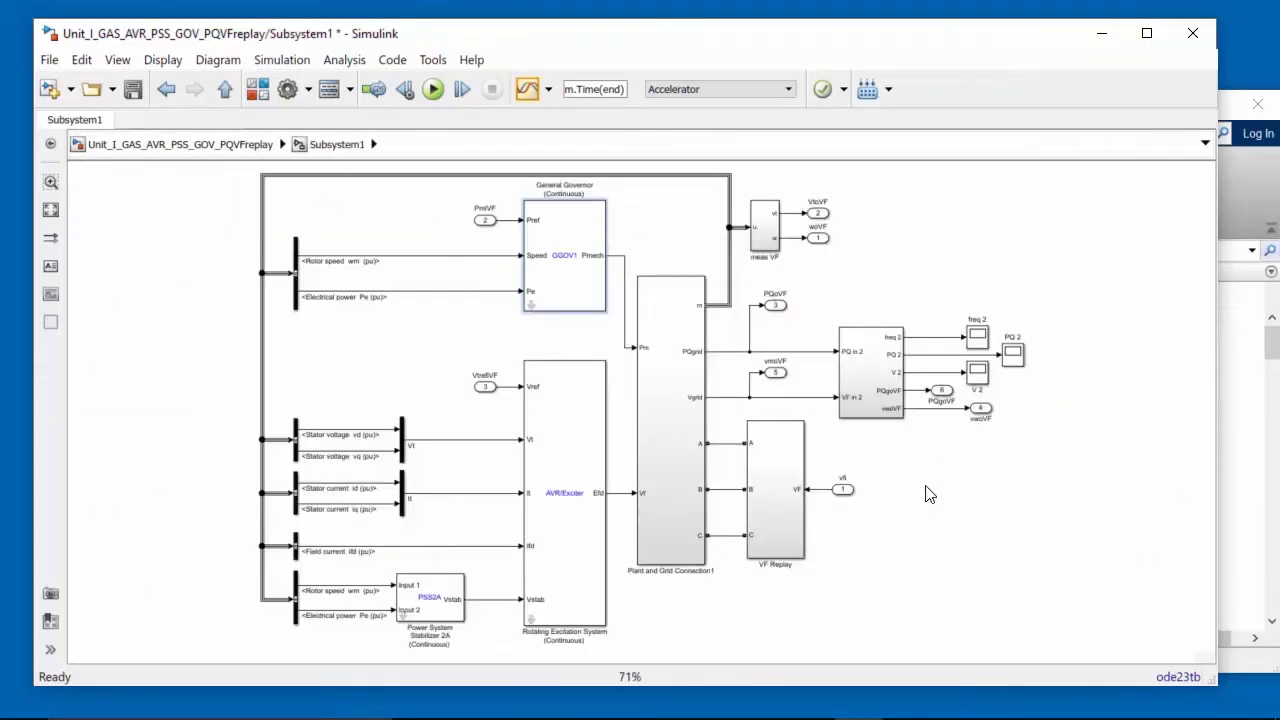
pyautogui.moveTo(944, 488)
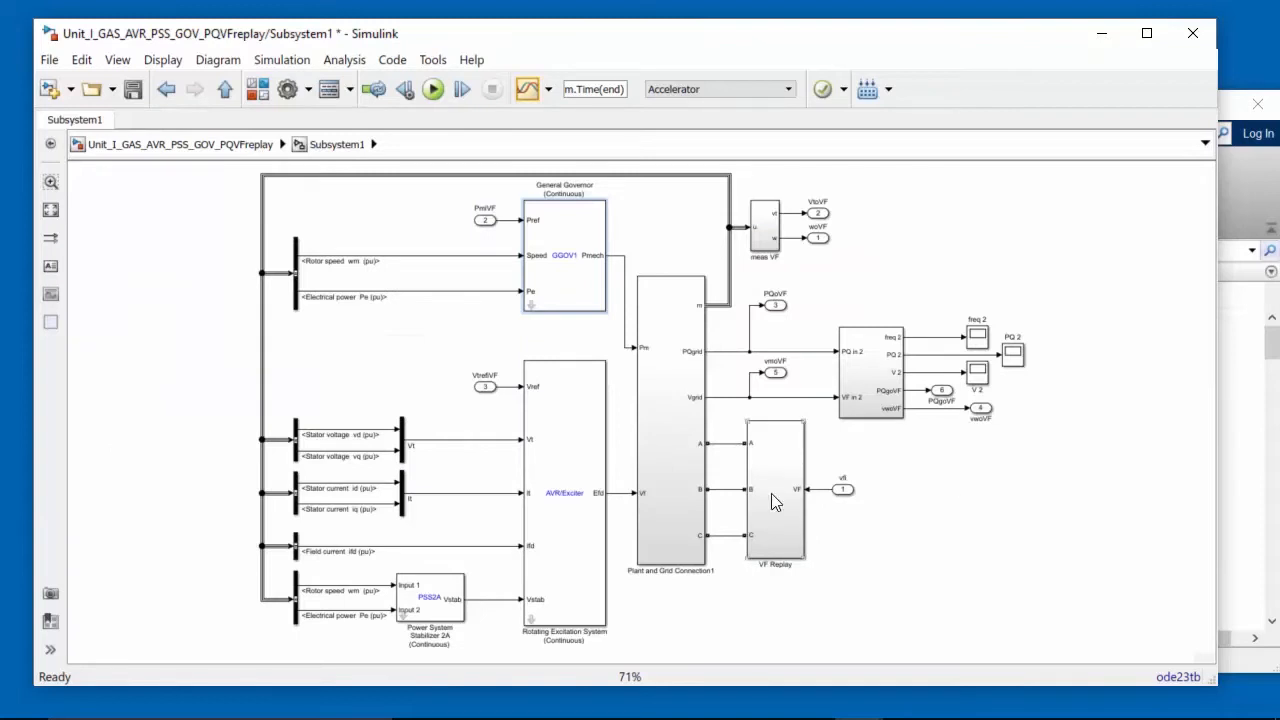
pyautogui.moveTo(812, 502)
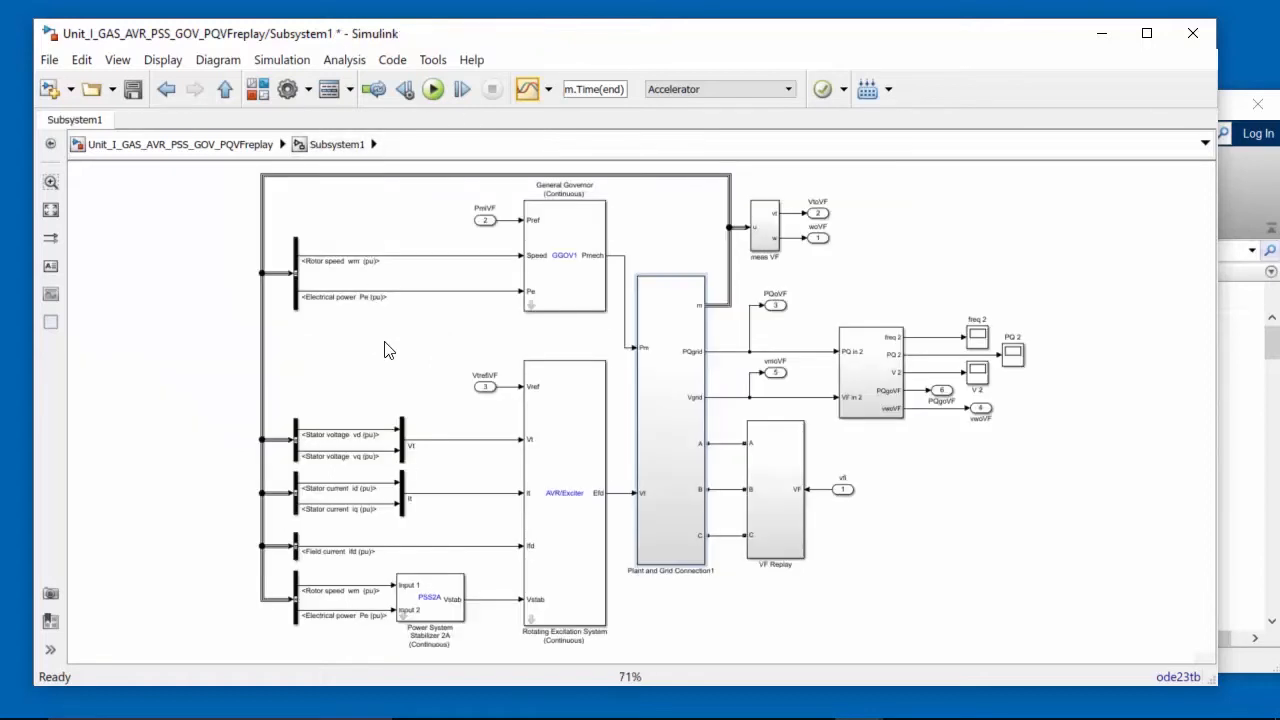
pyautogui.moveTo(386, 338)
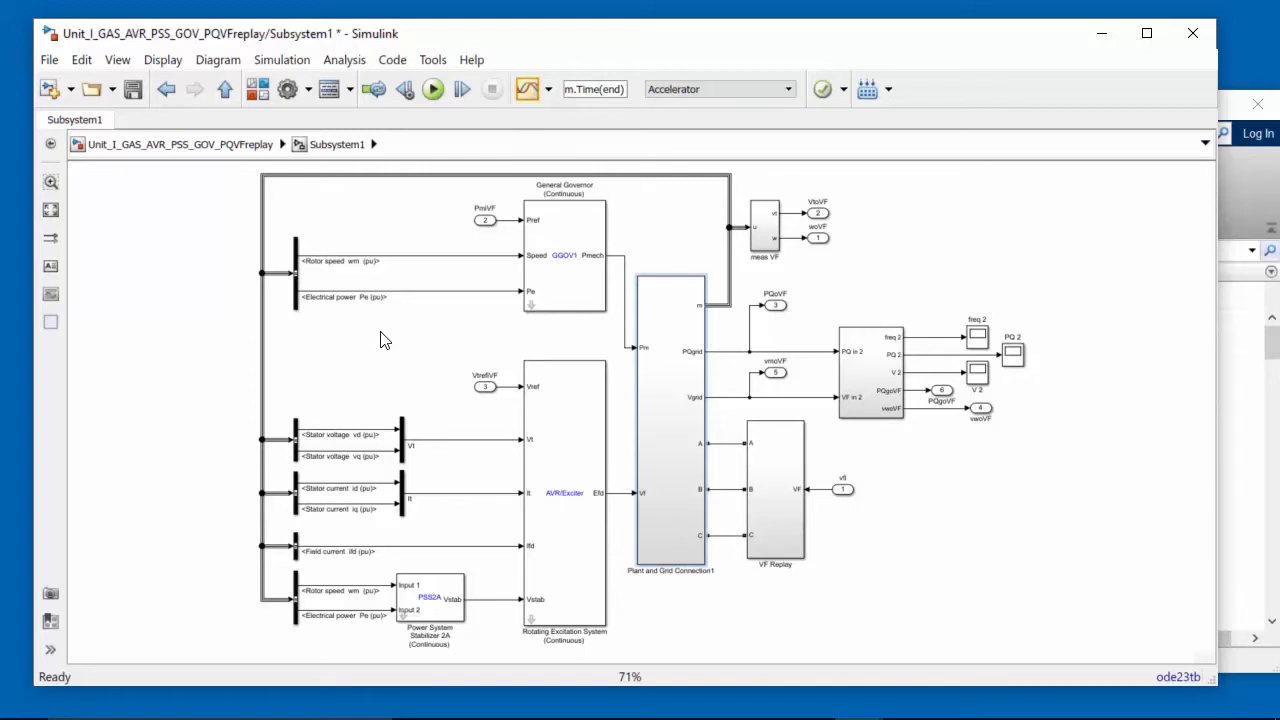
pyautogui.moveTo(564, 194)
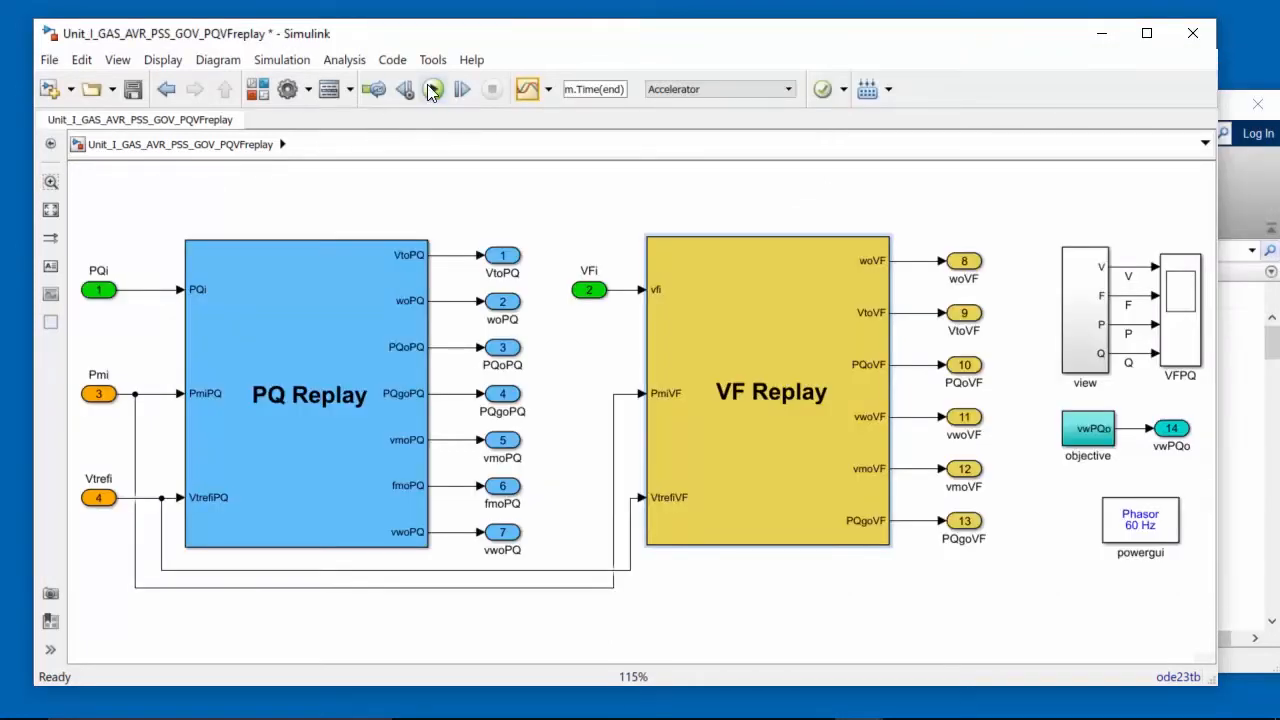
# - Run the replay model simulation and let it compile and finish
pyautogui.click(460, 88)
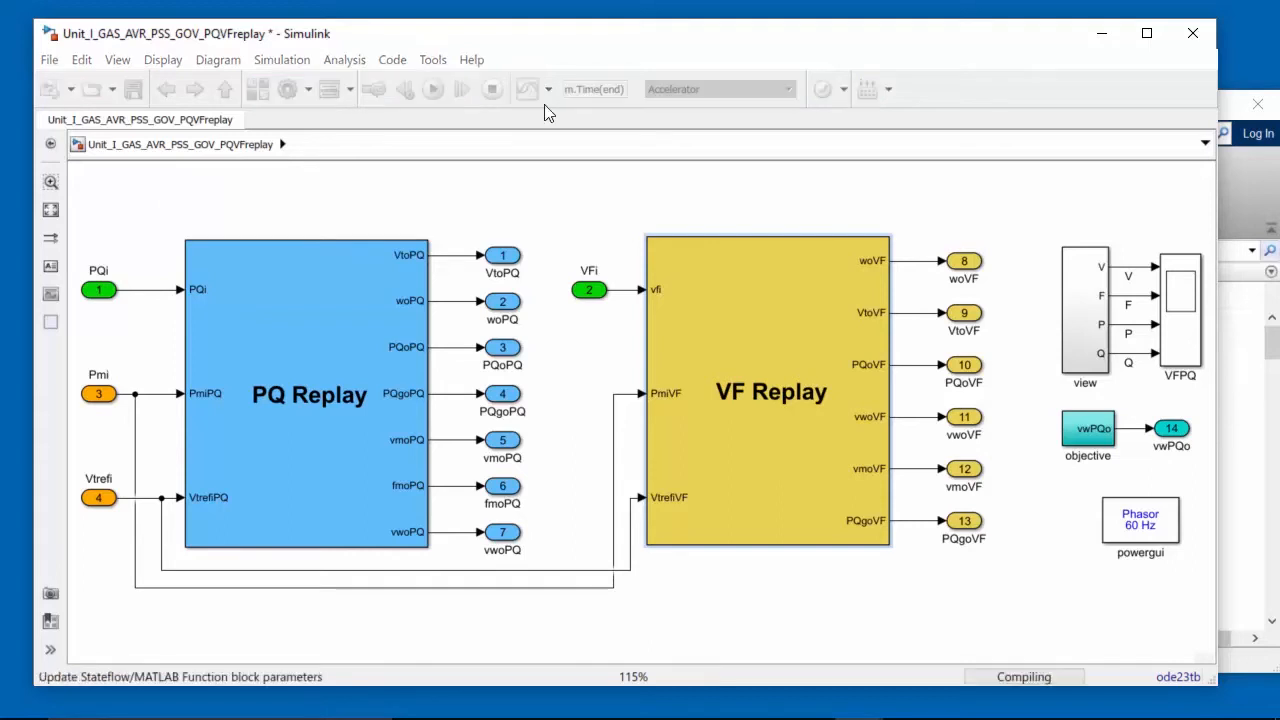
pyautogui.click(432, 88)
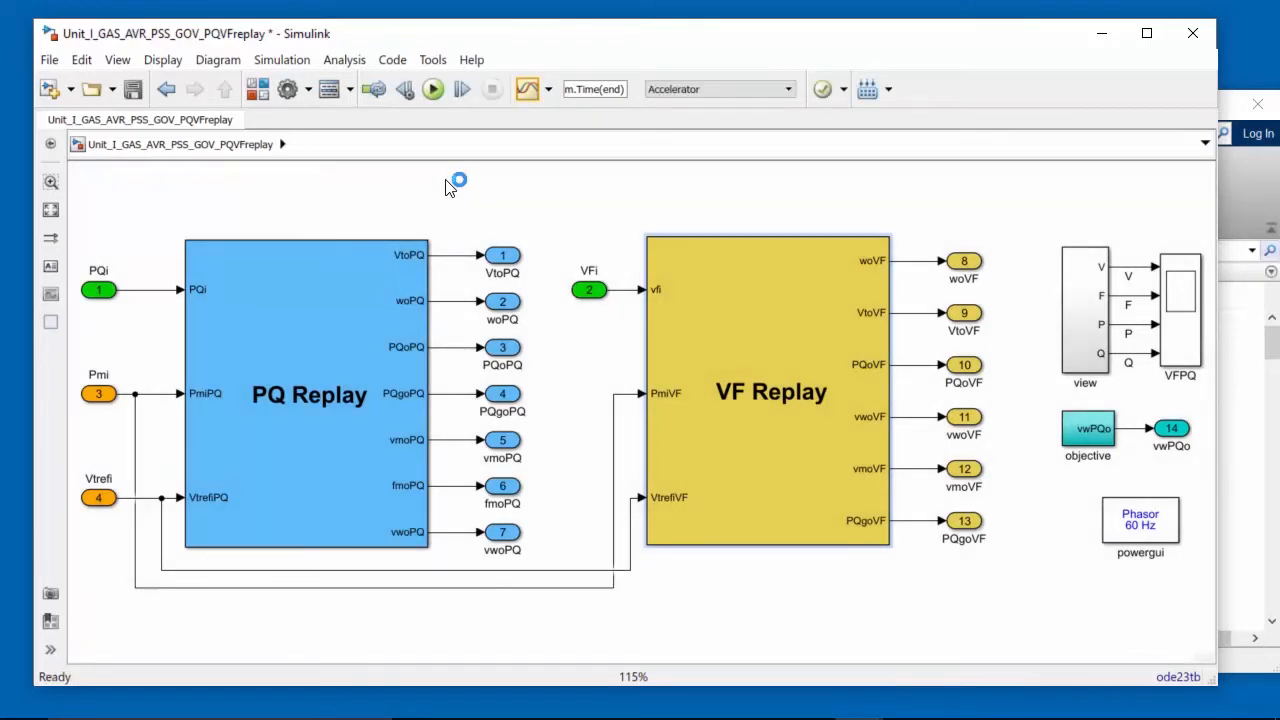
pyautogui.moveTo(1178, 304)
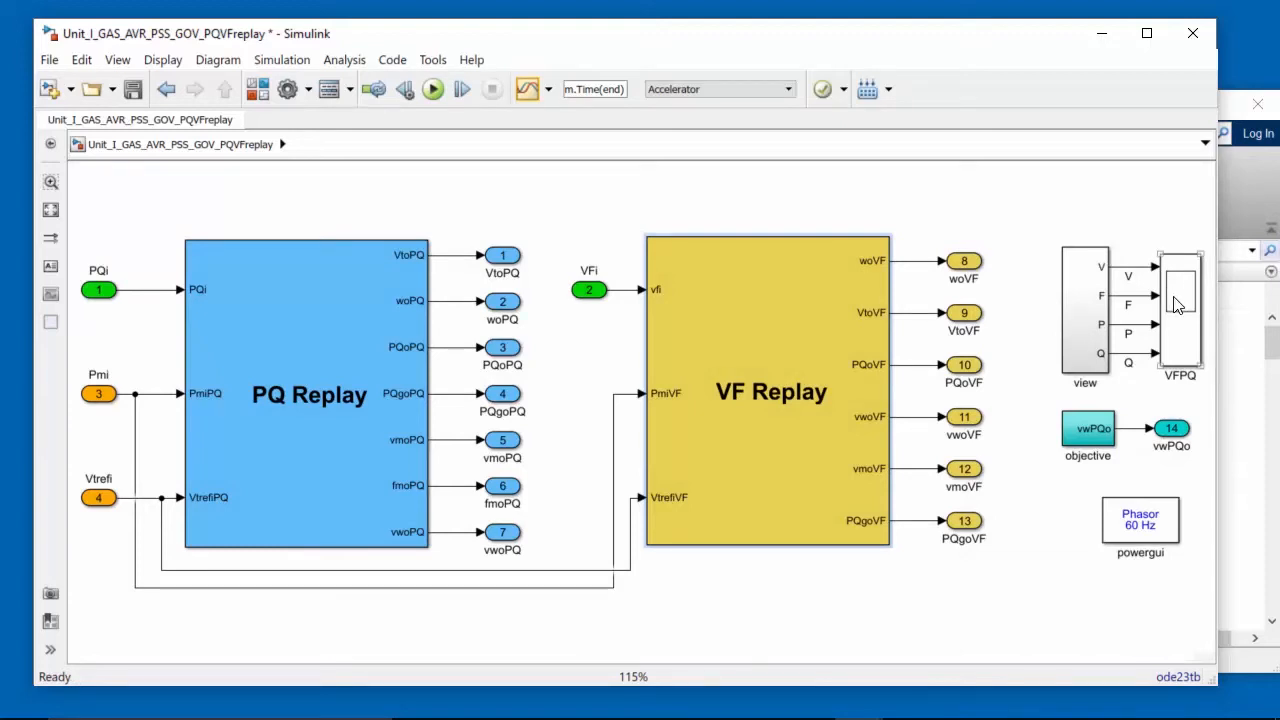
pyautogui.moveTo(1184, 298)
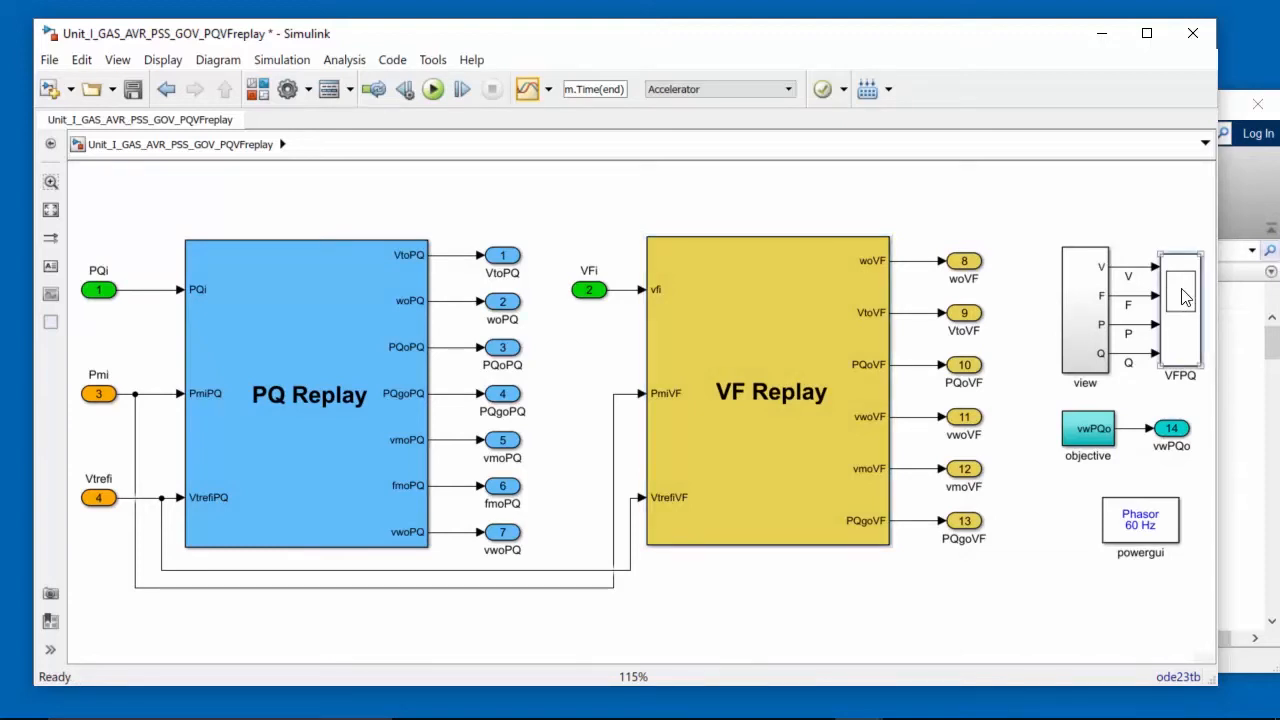
# - Open the VFPQ scope to compare the out-of-phase simulated and measured Q traces
pyautogui.doubleClick(1180, 316)
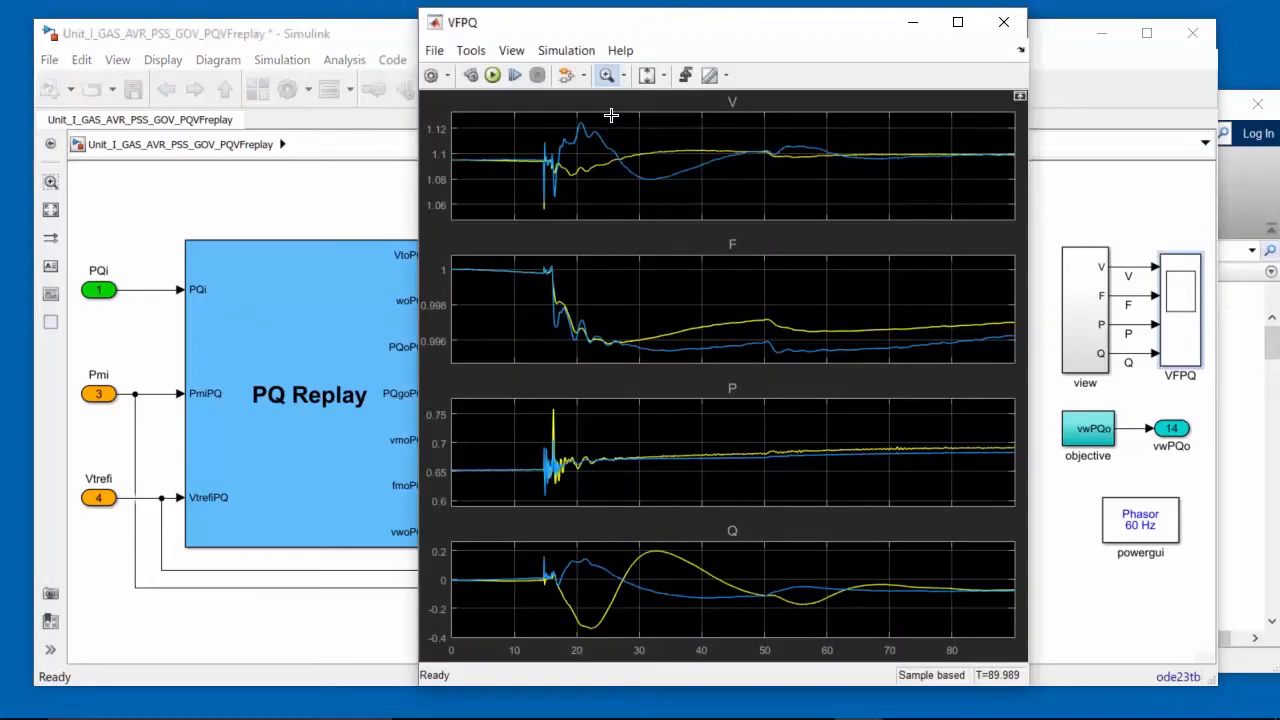
pyautogui.moveTo(732, 248)
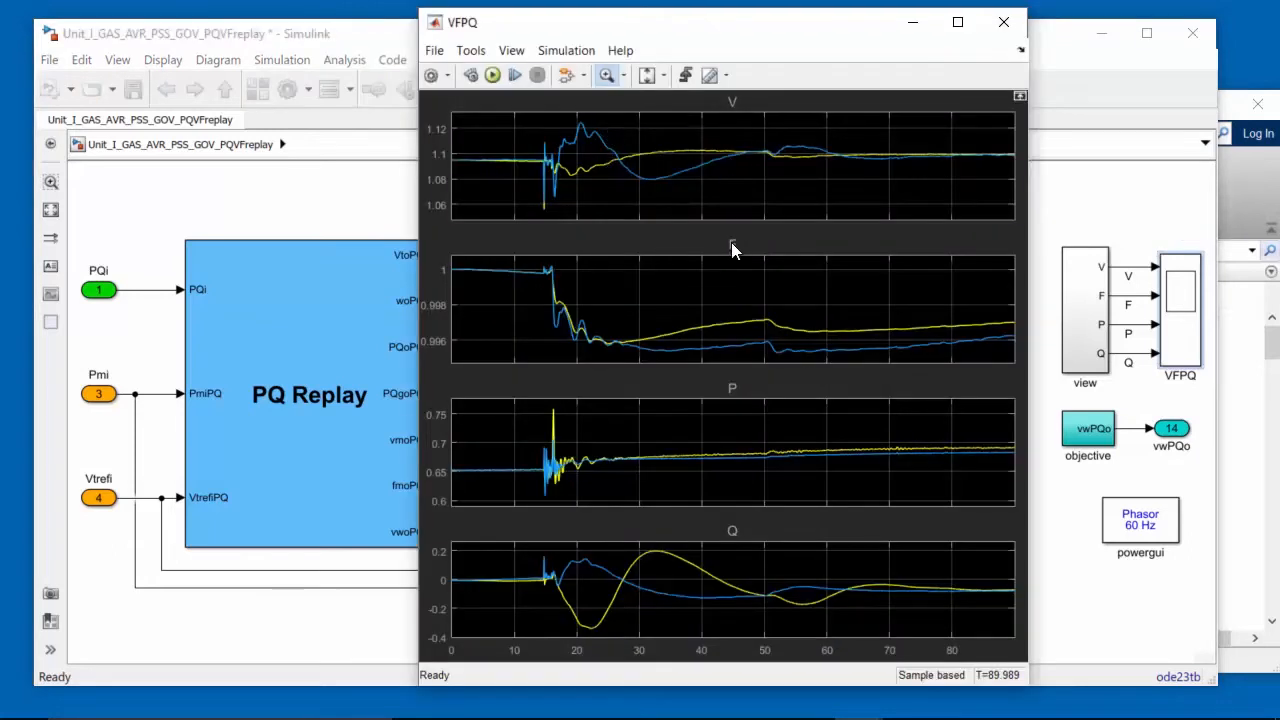
pyautogui.moveTo(728, 540)
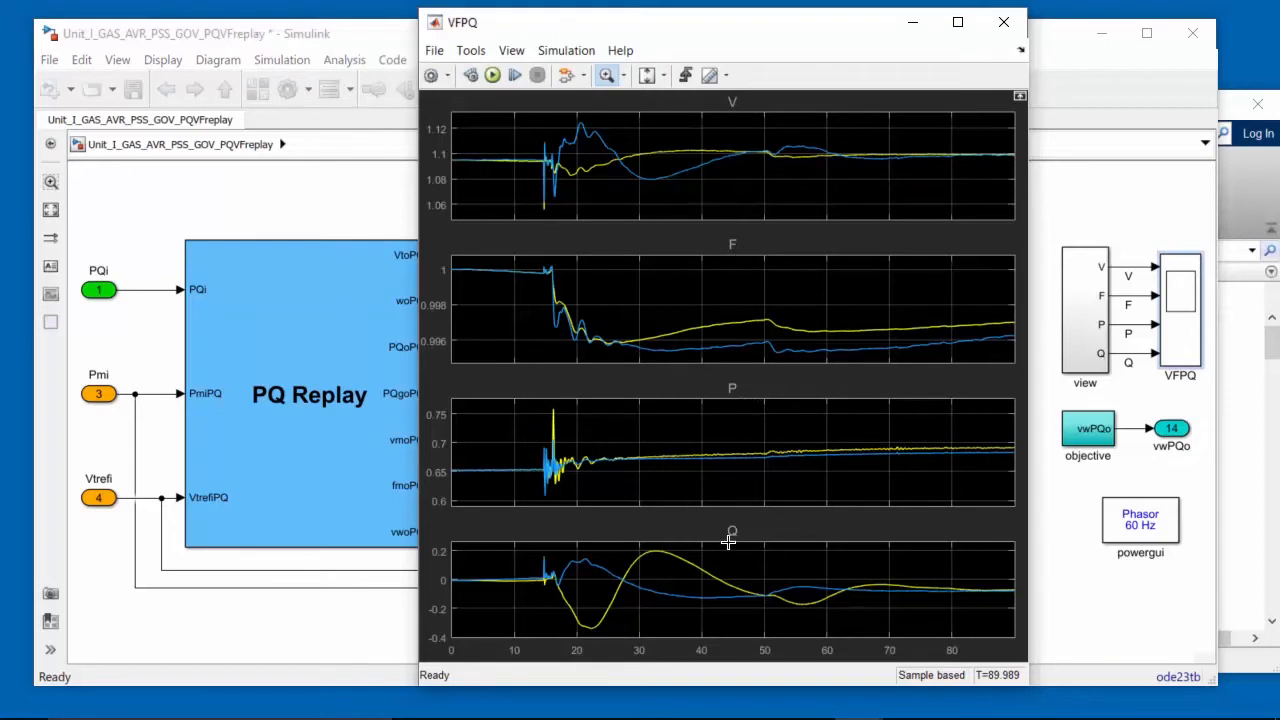
pyautogui.moveTo(688, 284)
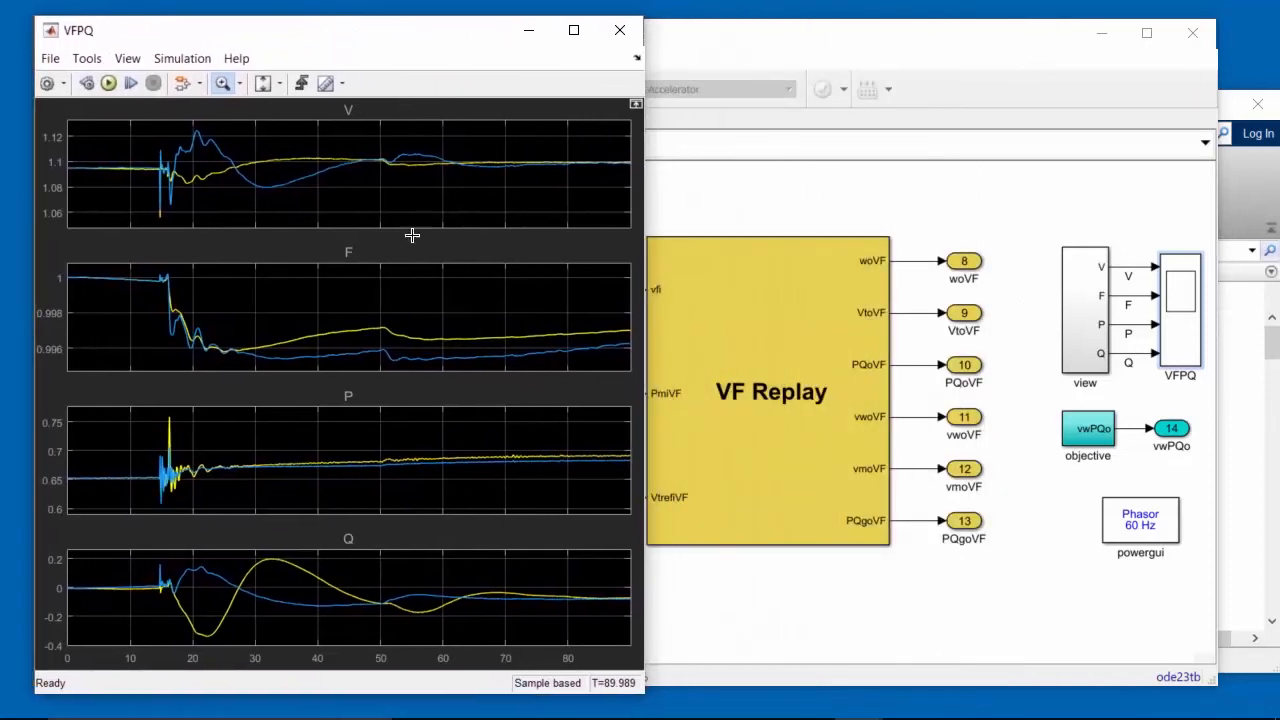
pyautogui.moveTo(362, 548)
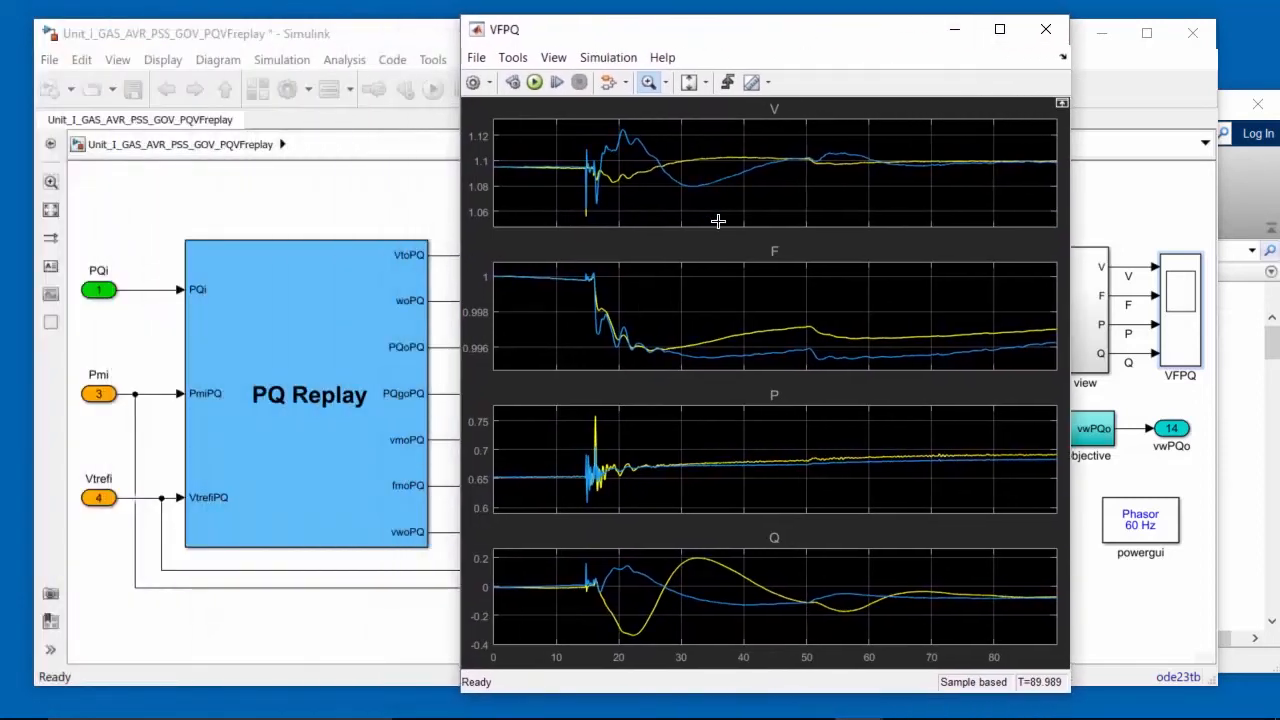
pyautogui.moveTo(750, 350)
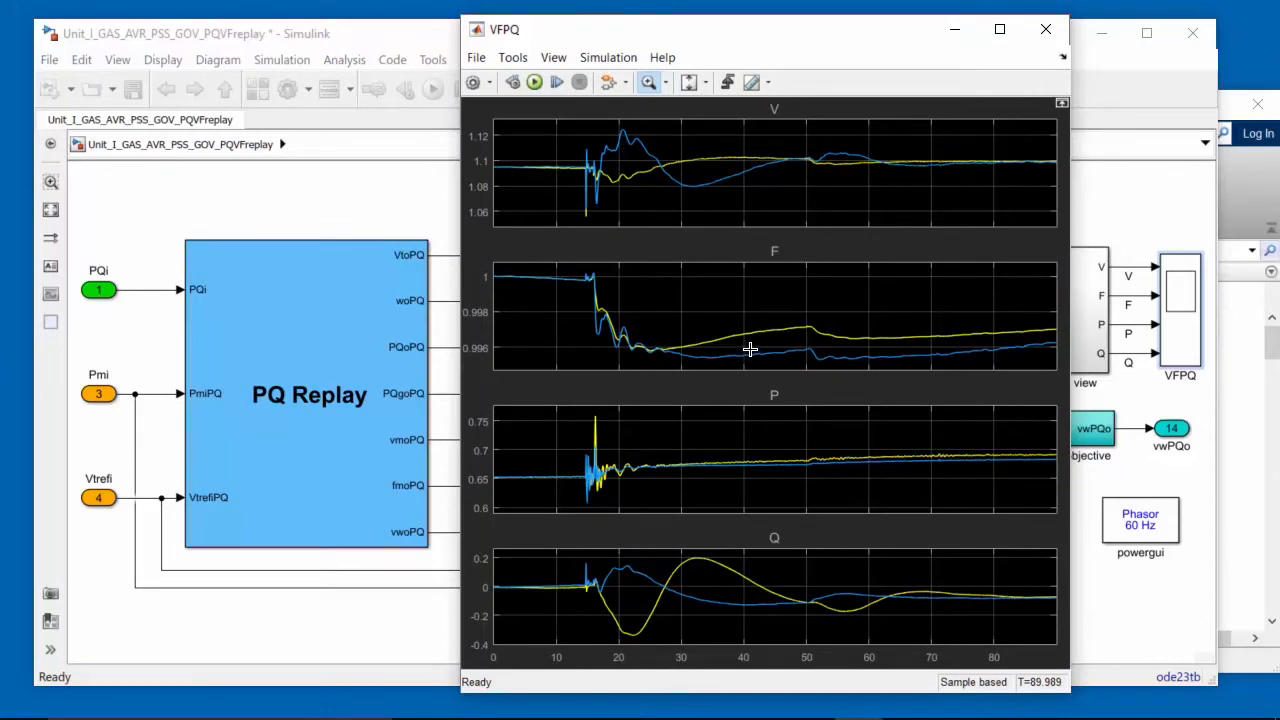
pyautogui.moveTo(984, 248)
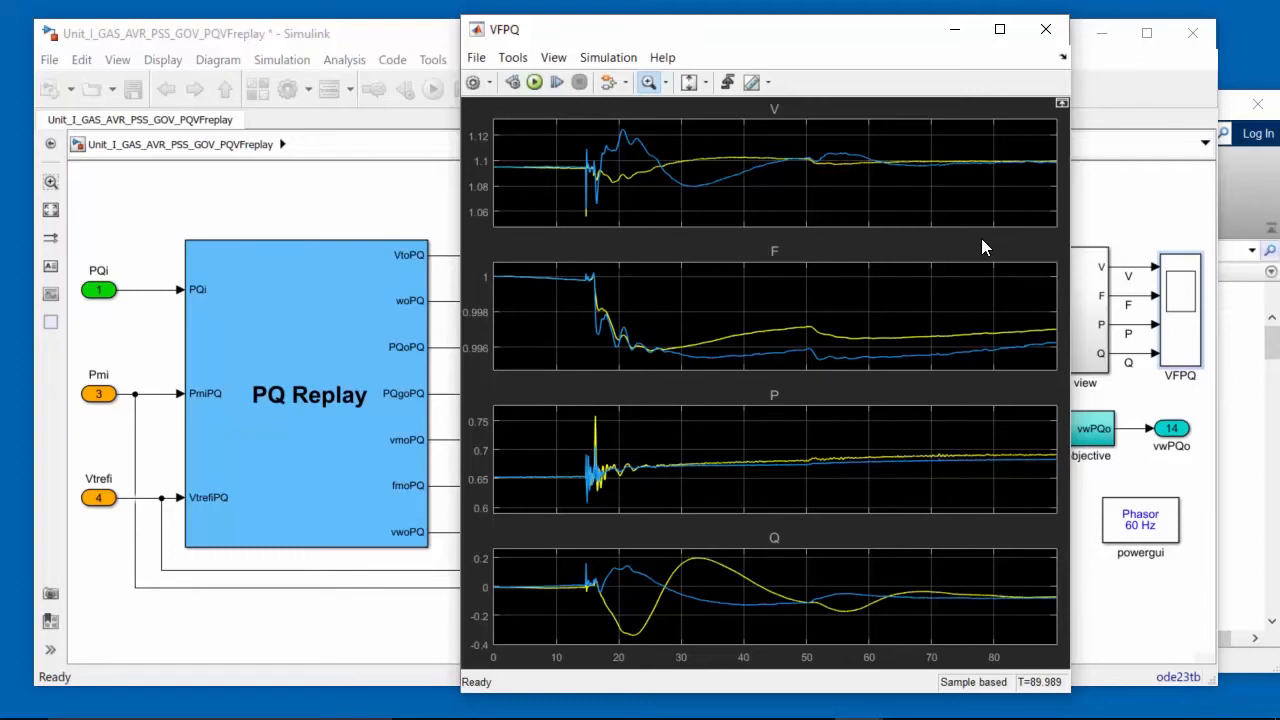
pyautogui.moveTo(644, 330)
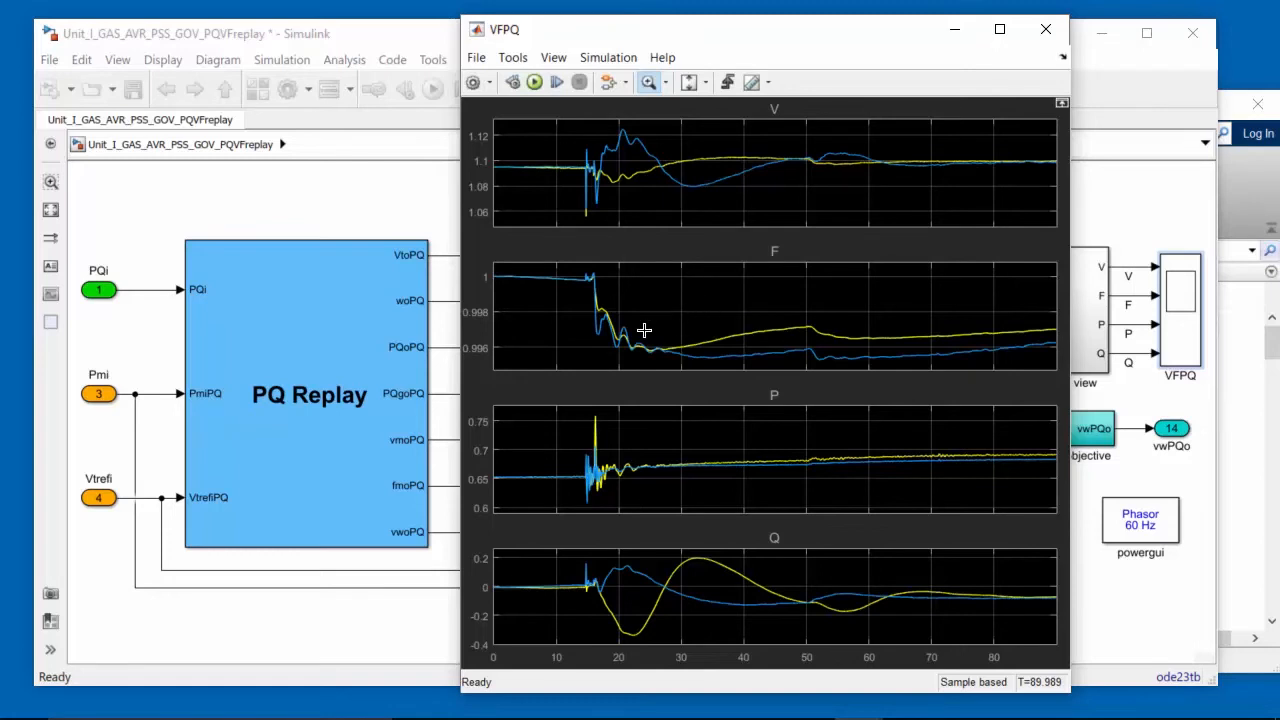
pyautogui.moveTo(604, 330)
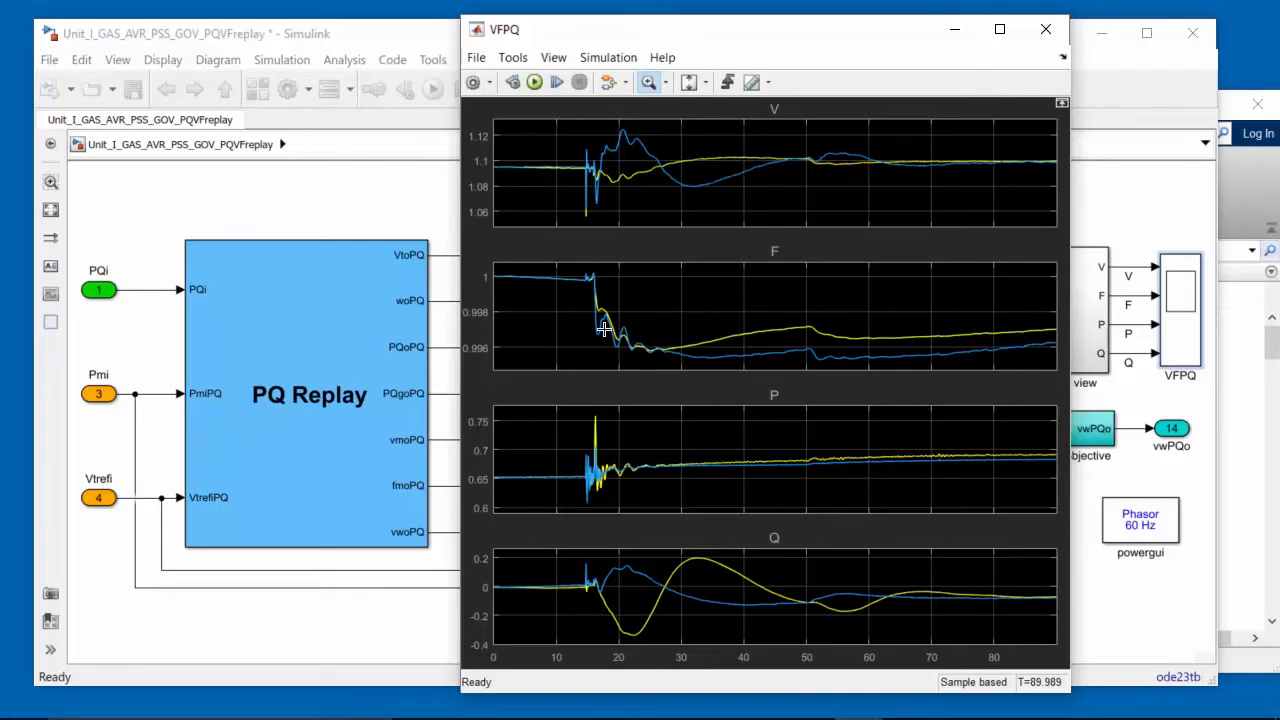
pyautogui.moveTo(626, 346)
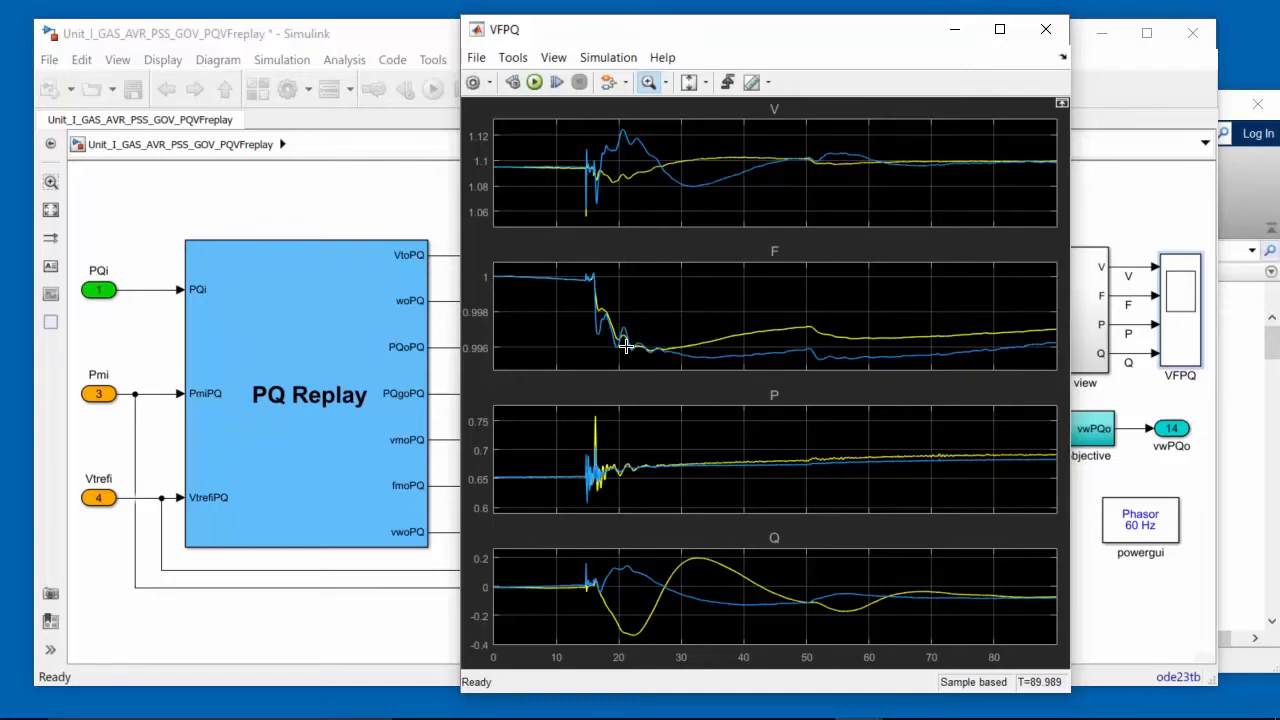
pyautogui.moveTo(672, 336)
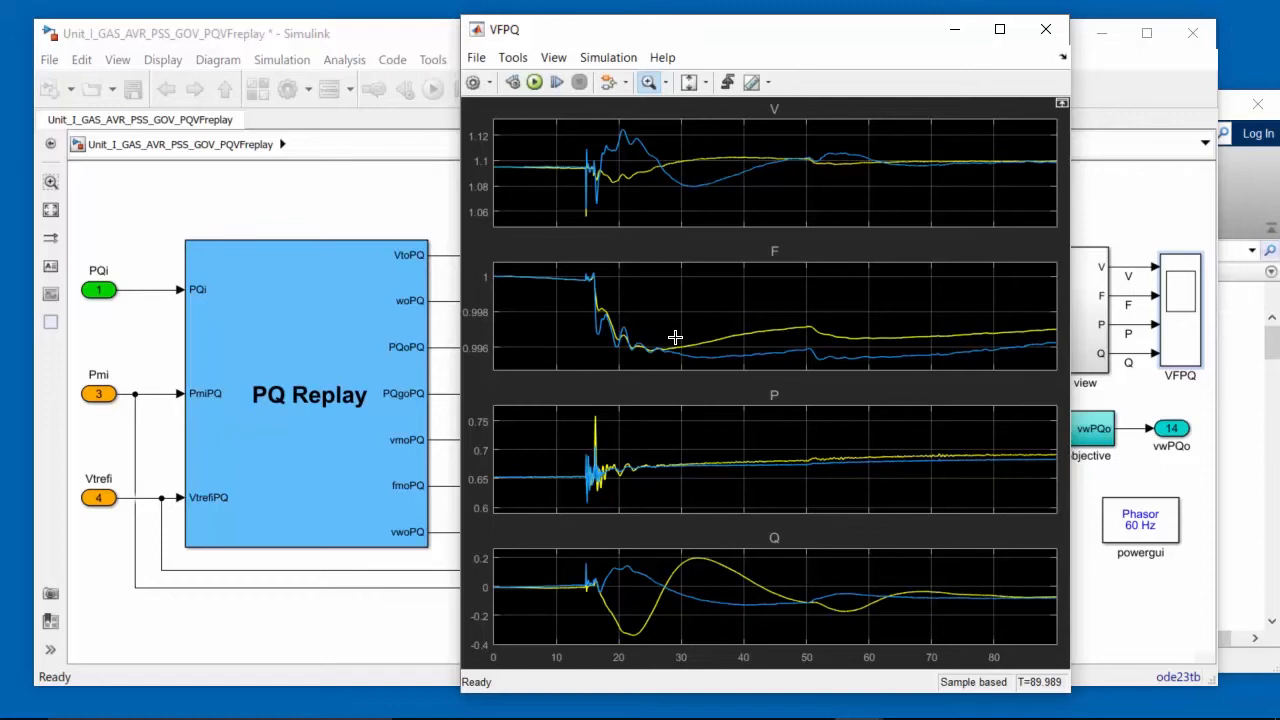
pyautogui.moveTo(744, 580)
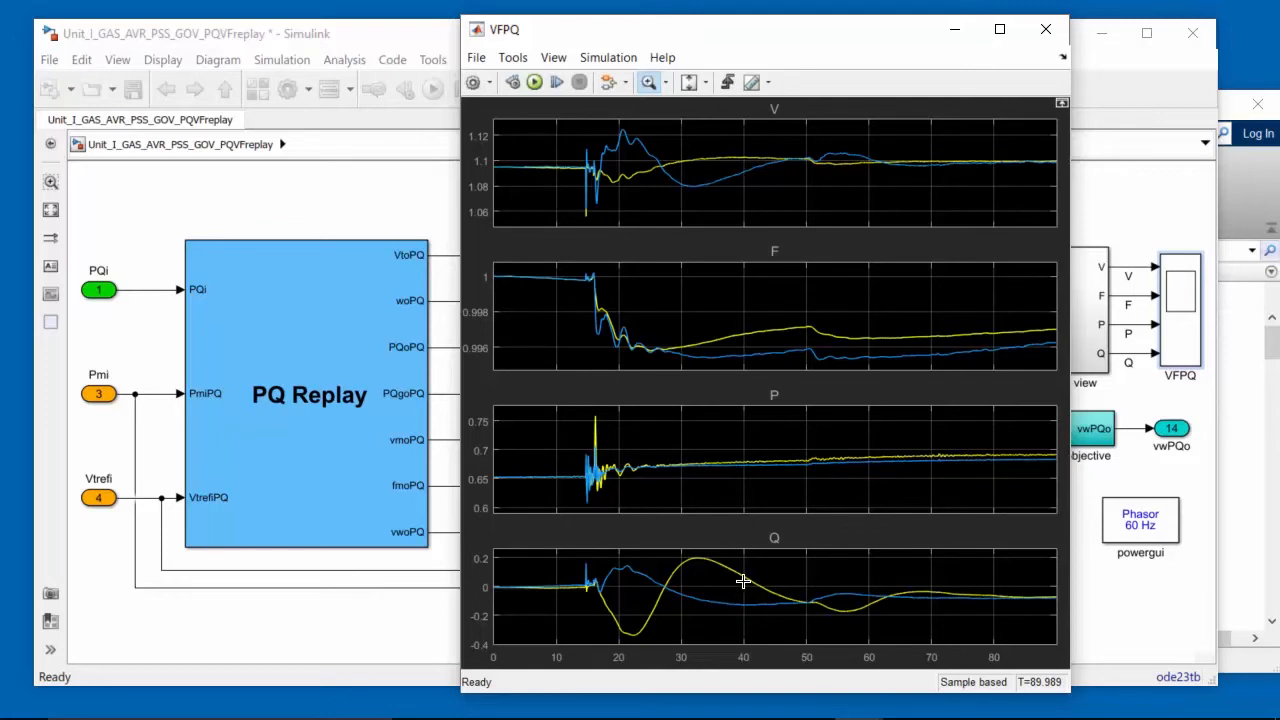
pyautogui.moveTo(608, 582)
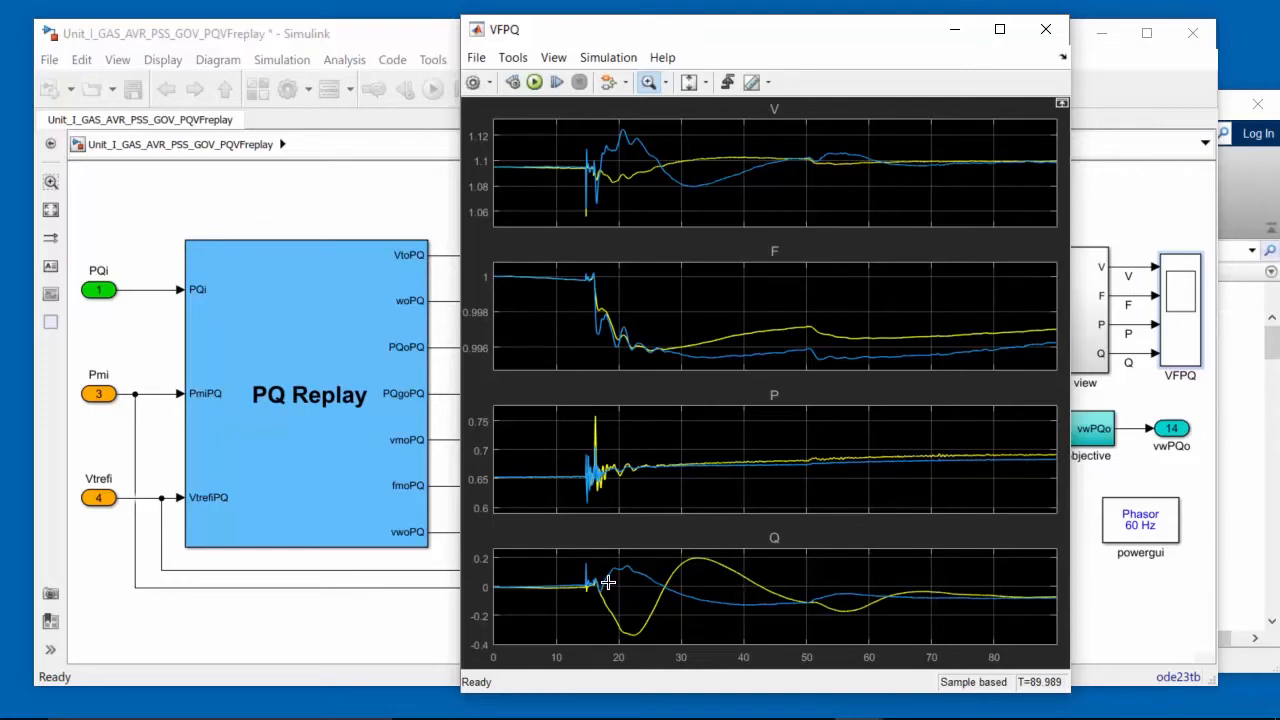
pyautogui.moveTo(632, 600)
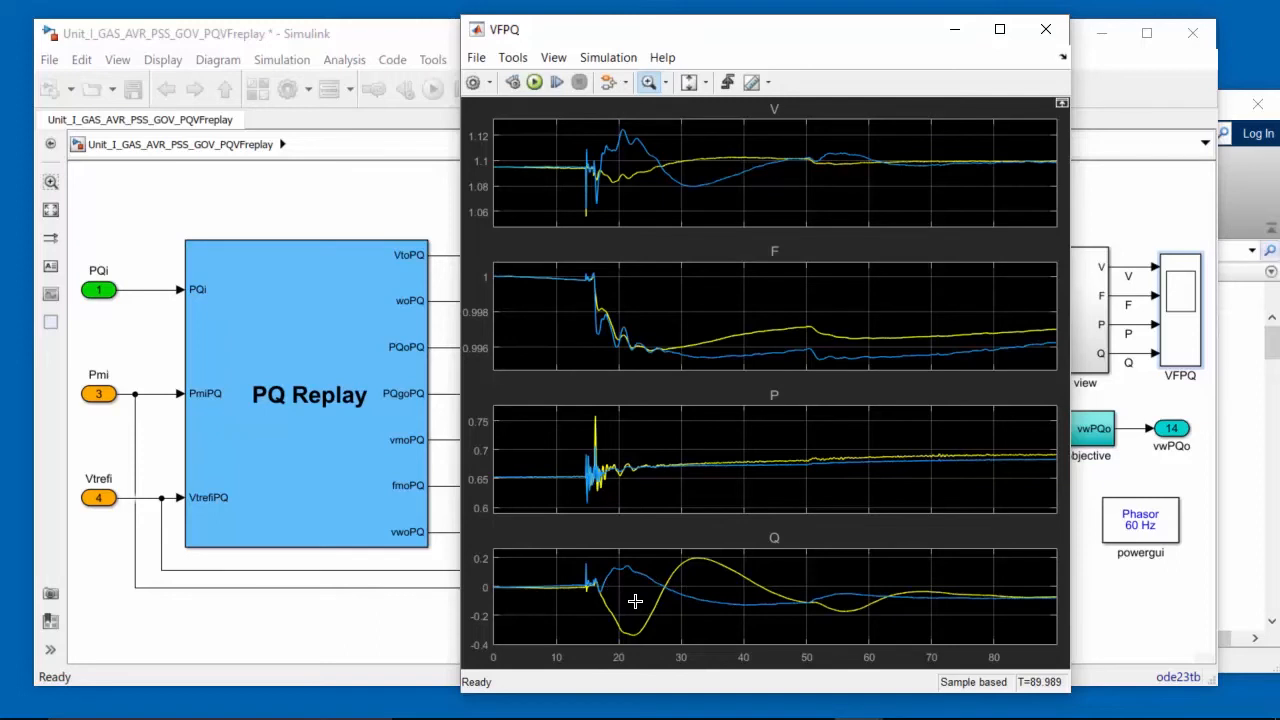
pyautogui.moveTo(660, 604)
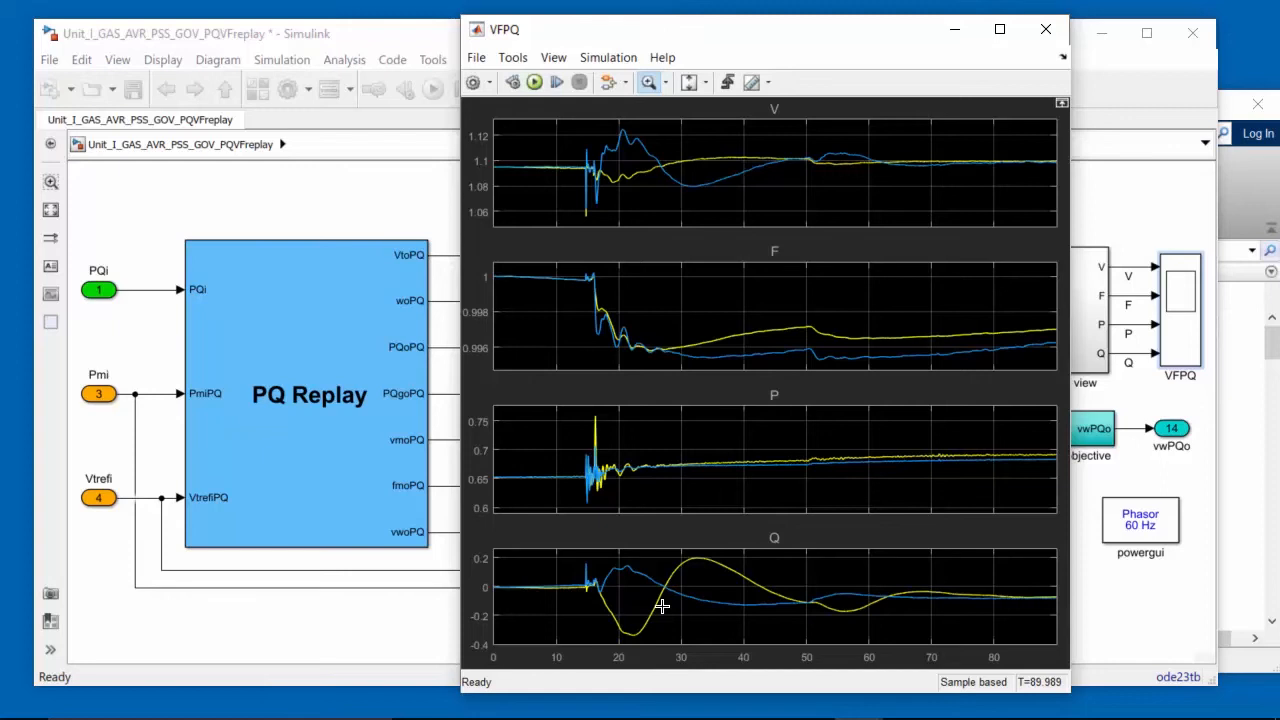
pyautogui.moveTo(676, 600)
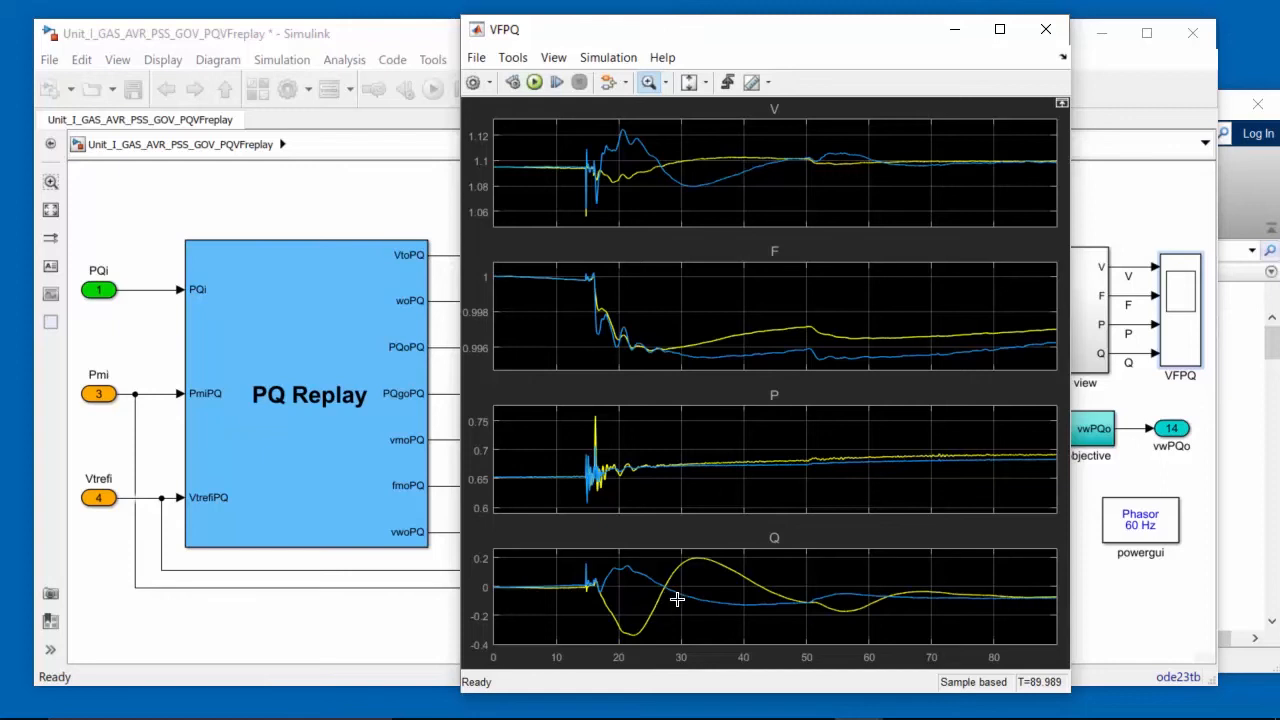
pyautogui.moveTo(1232, 202)
pyautogui.write('ge')
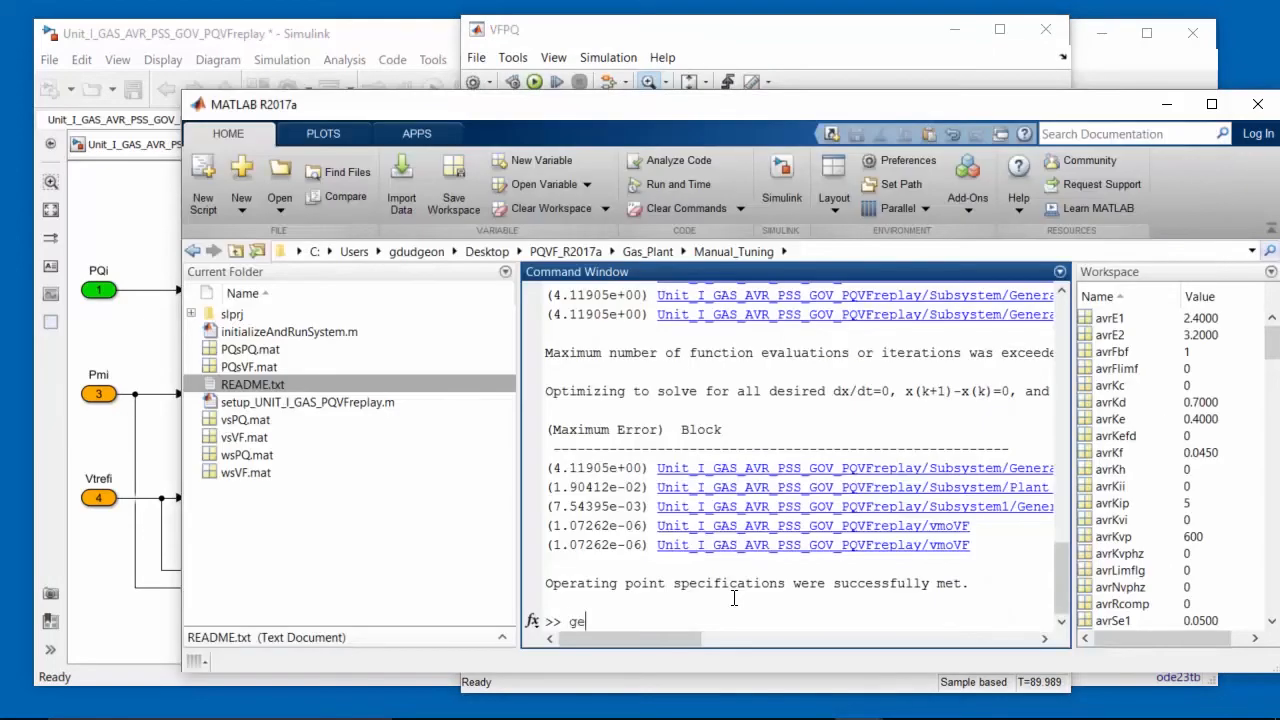
# - Check genH, set genH = 6, and rerun initializeAndRunSystem
pyautogui.press('Return')
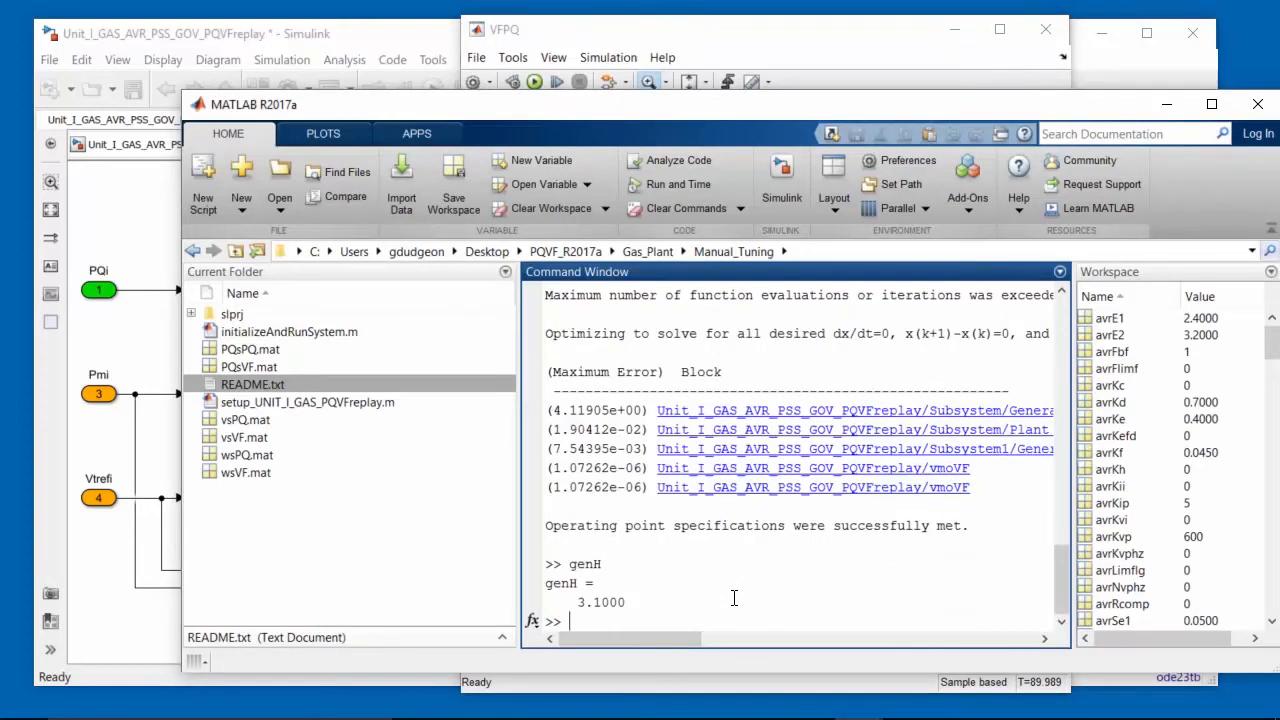
pyautogui.write('genH = 6')
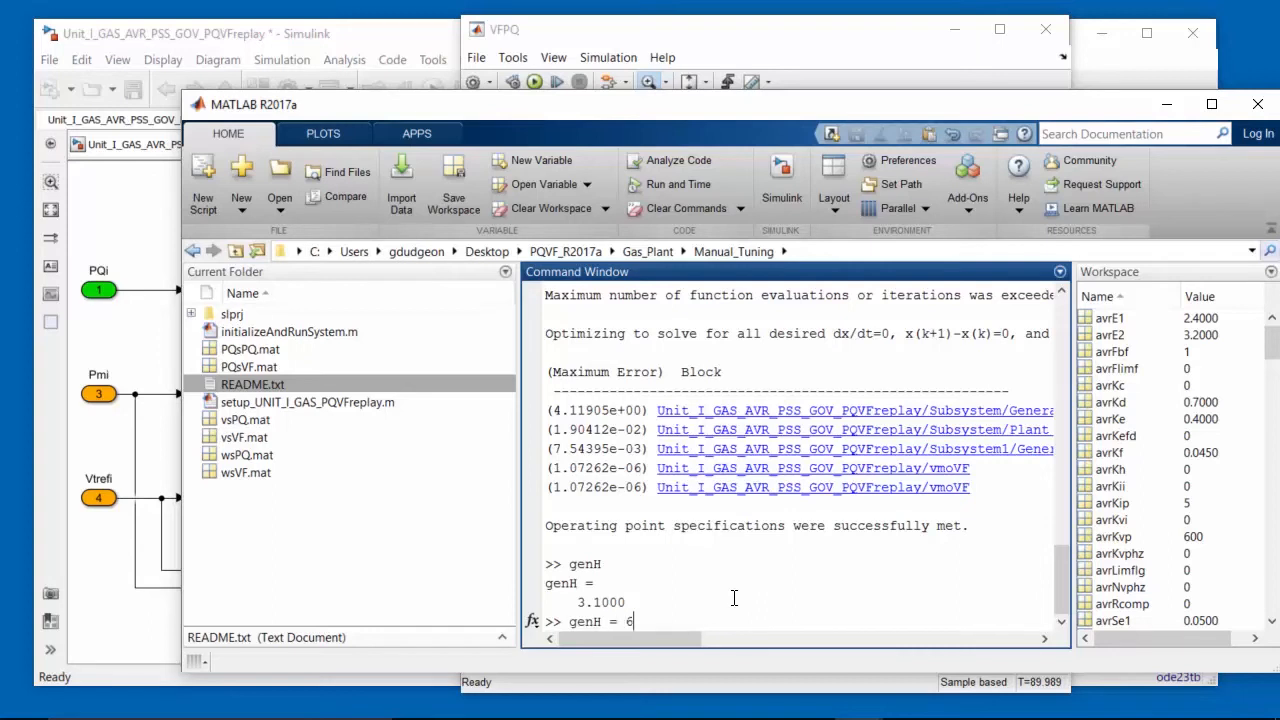
pyautogui.press('Return')
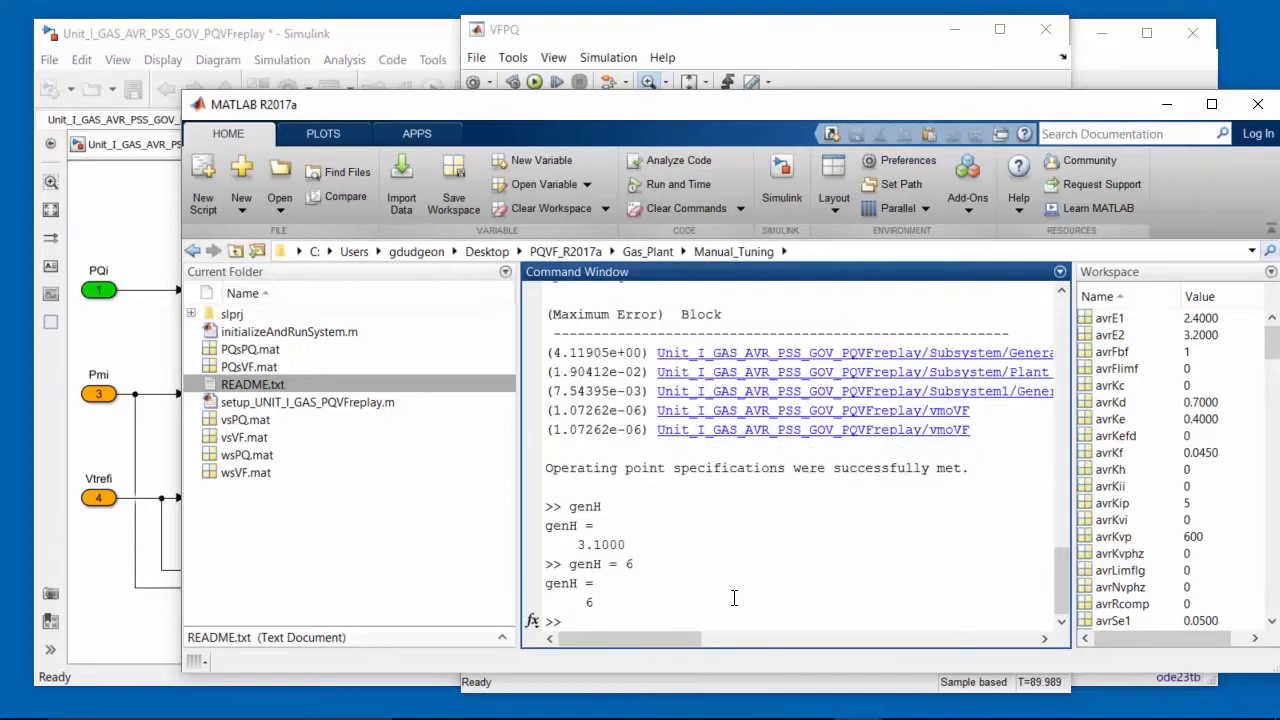
pyautogui.write('i')
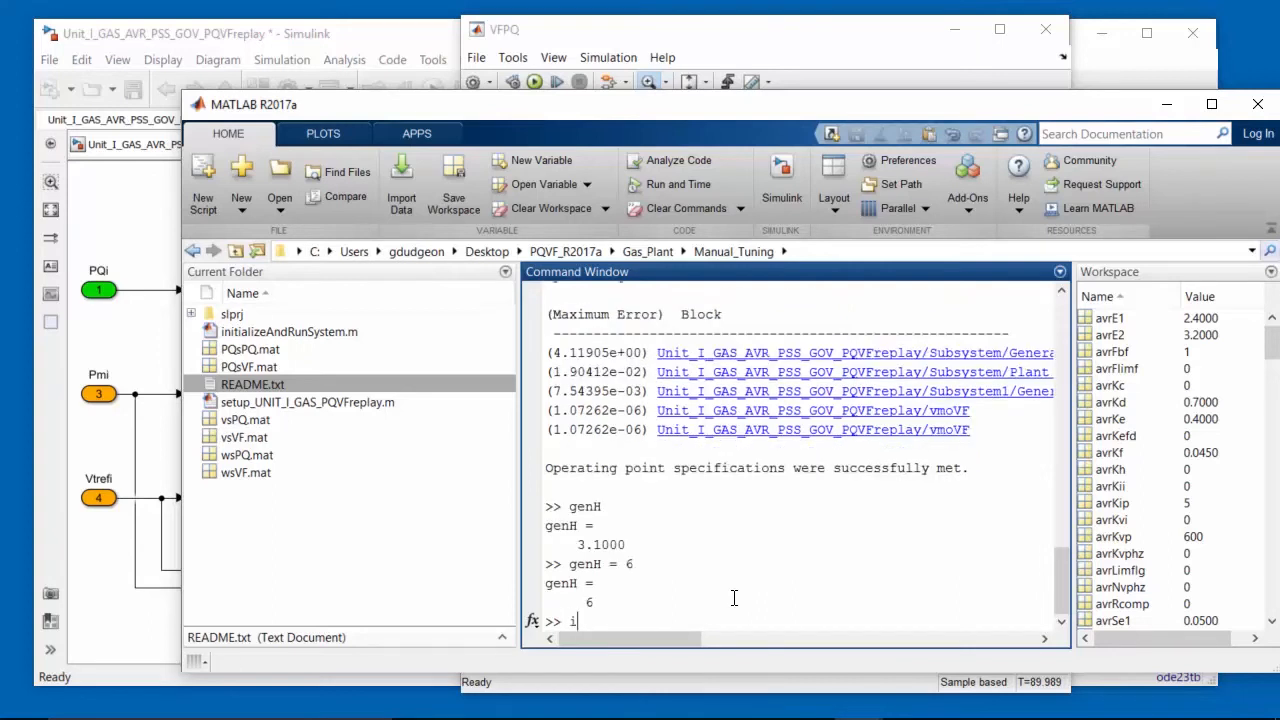
pyautogui.write('nitializeAndRunSystem')
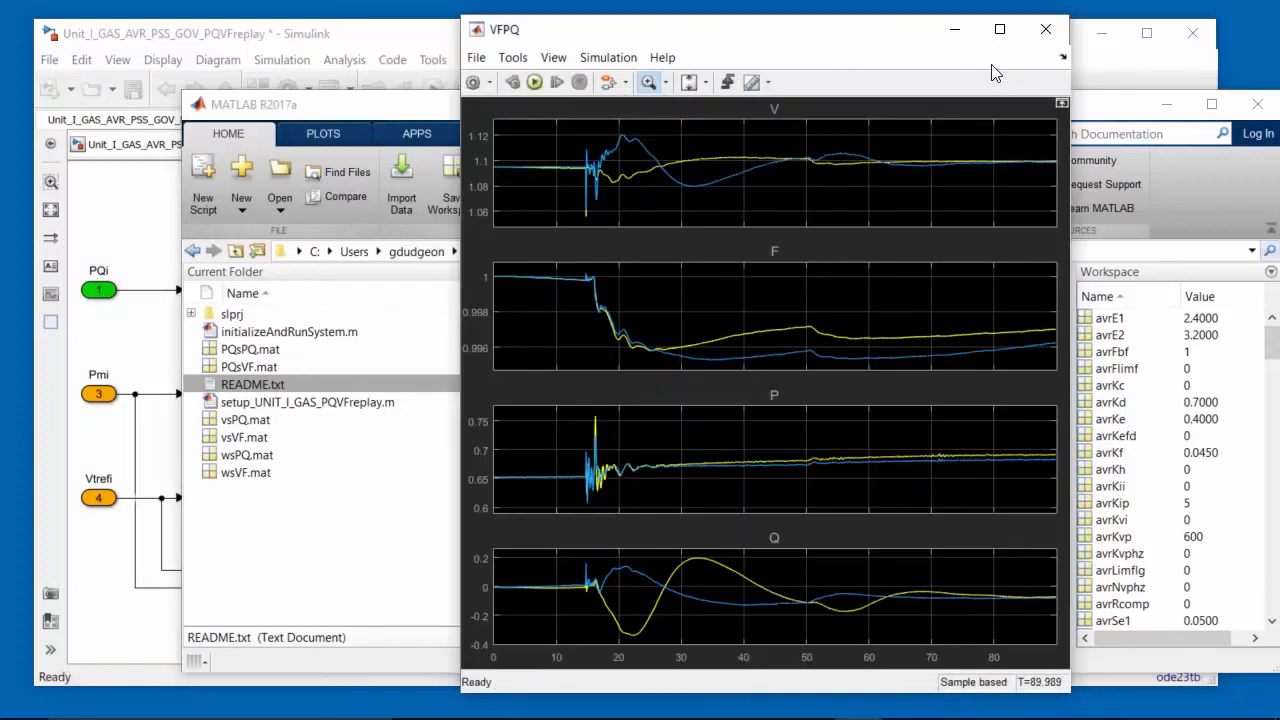
pyautogui.moveTo(604, 310)
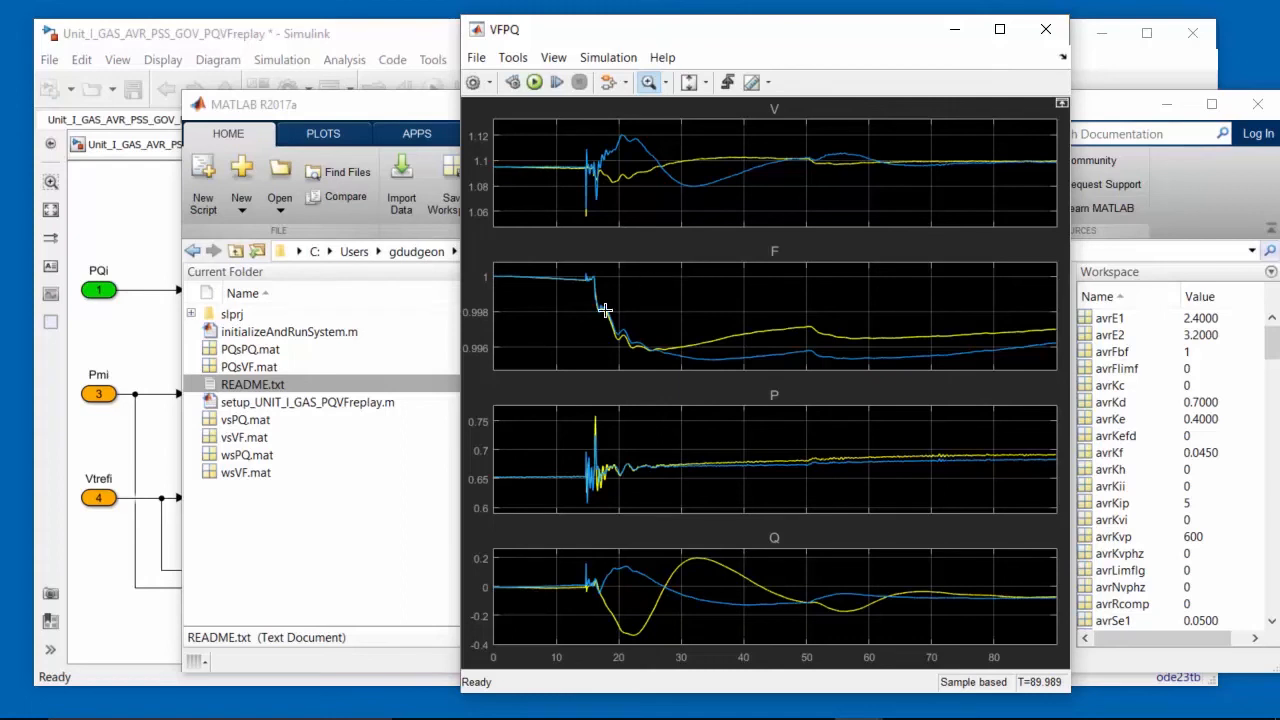
pyautogui.moveTo(624, 332)
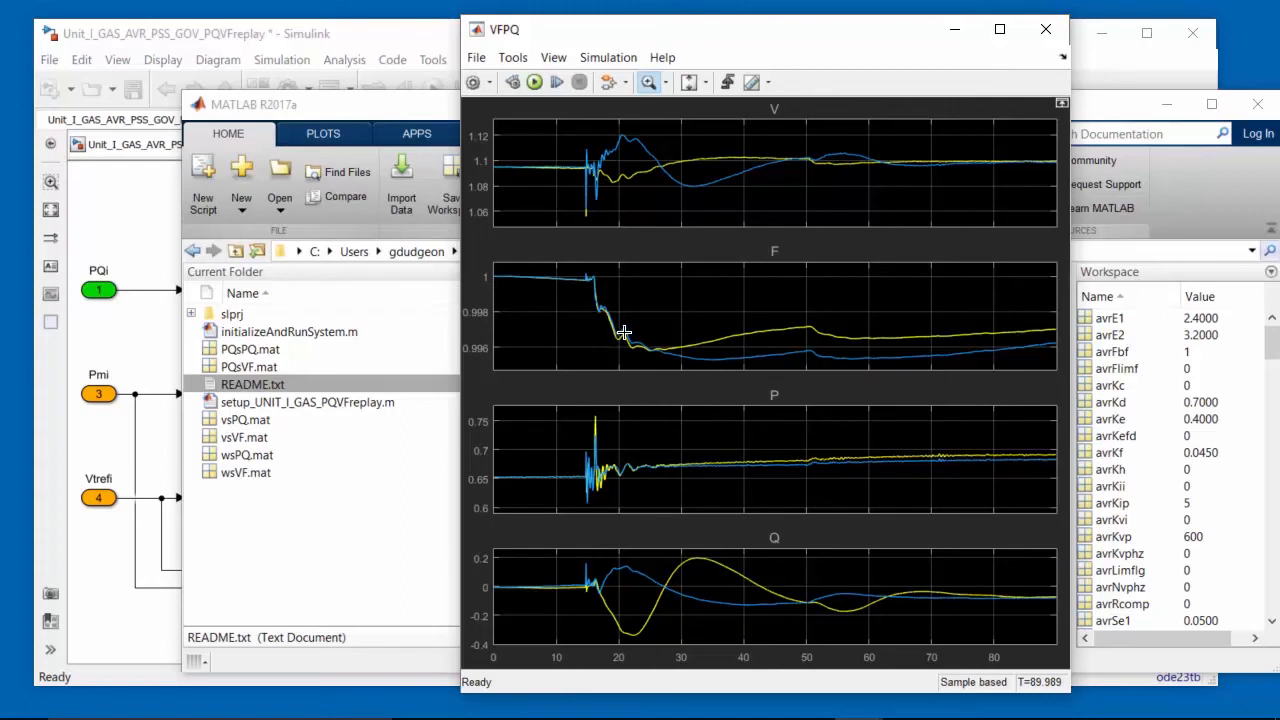
pyautogui.moveTo(630, 338)
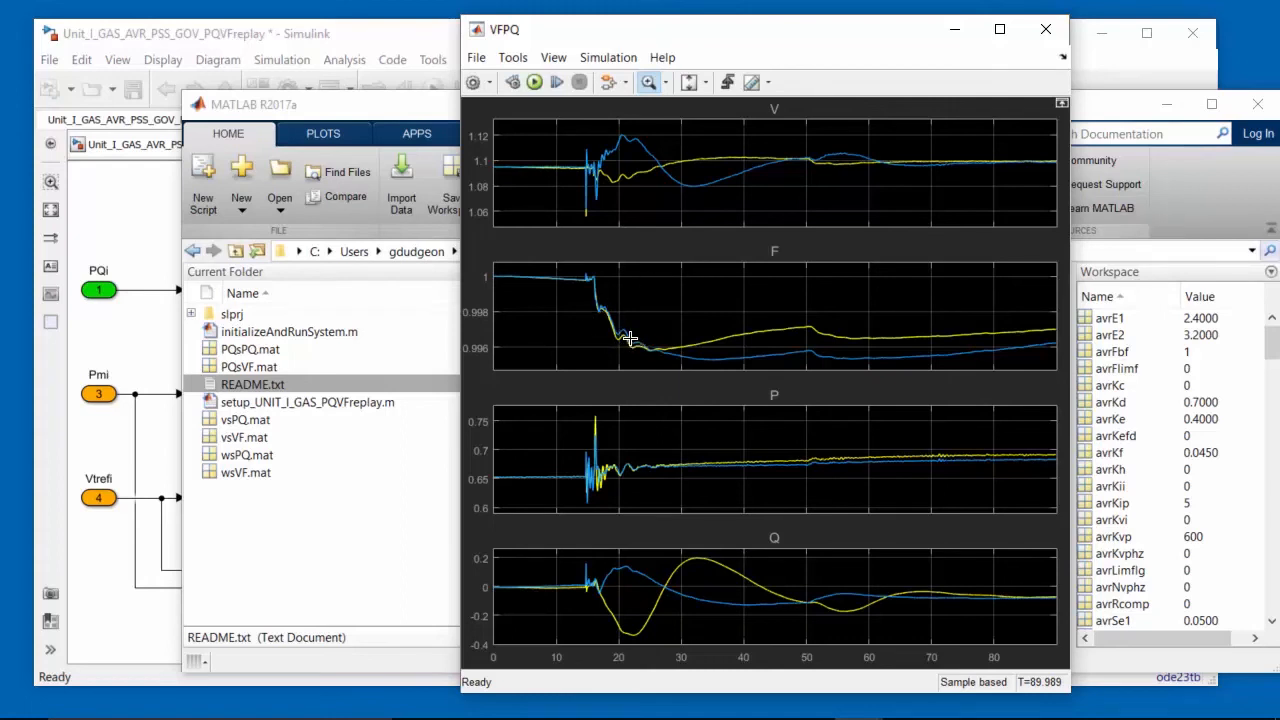
pyautogui.moveTo(648, 348)
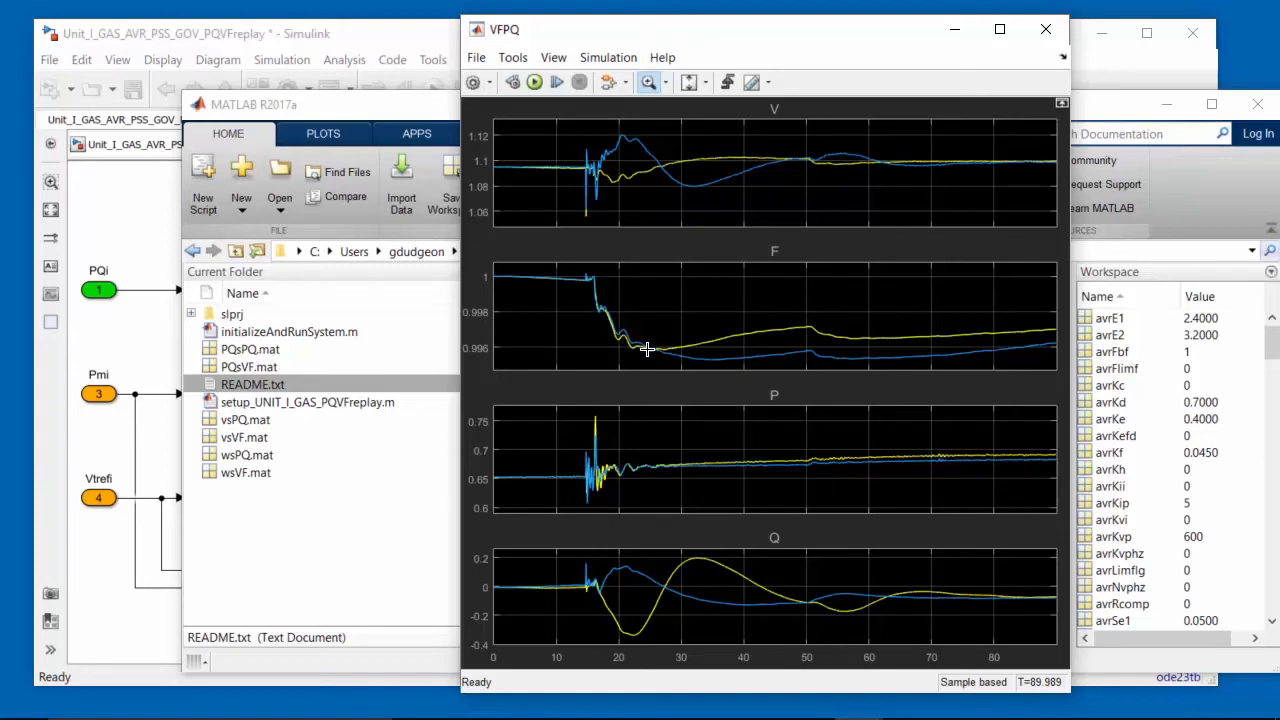
pyautogui.moveTo(632, 340)
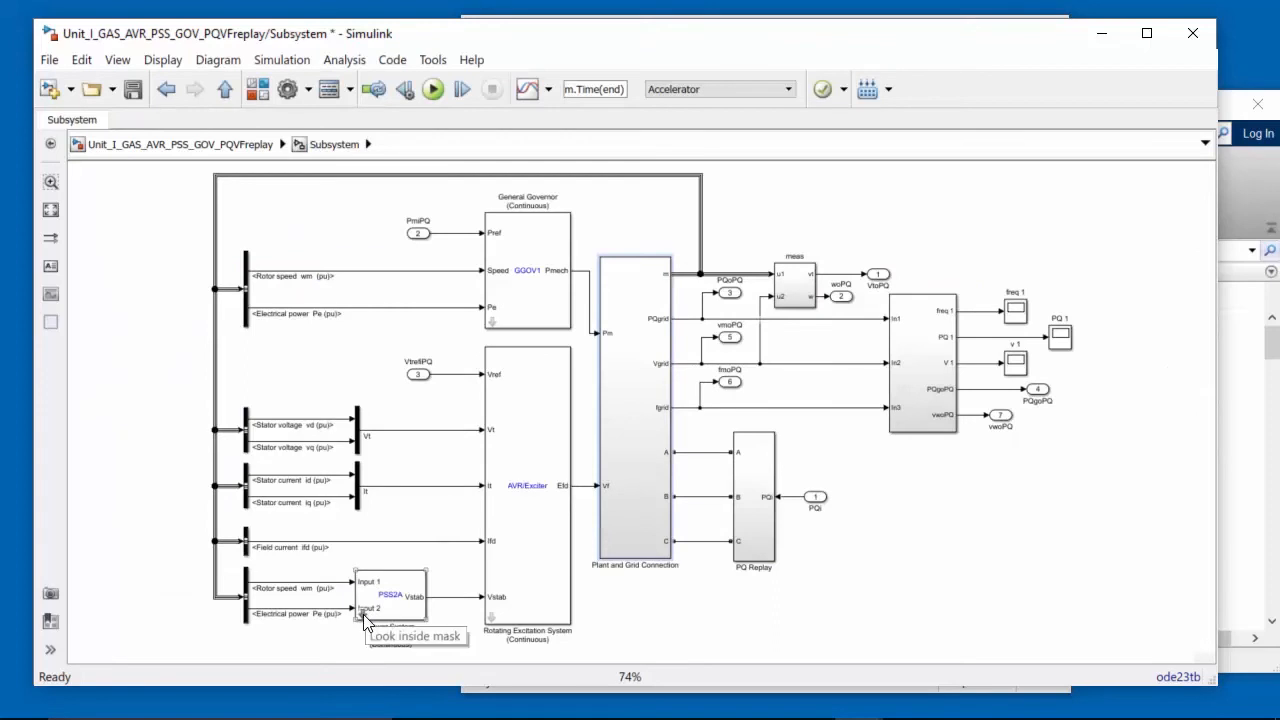
# - Open the Power System Stabilizer 2A internal diagram with its washout filter stages
pyautogui.doubleClick(390, 596)
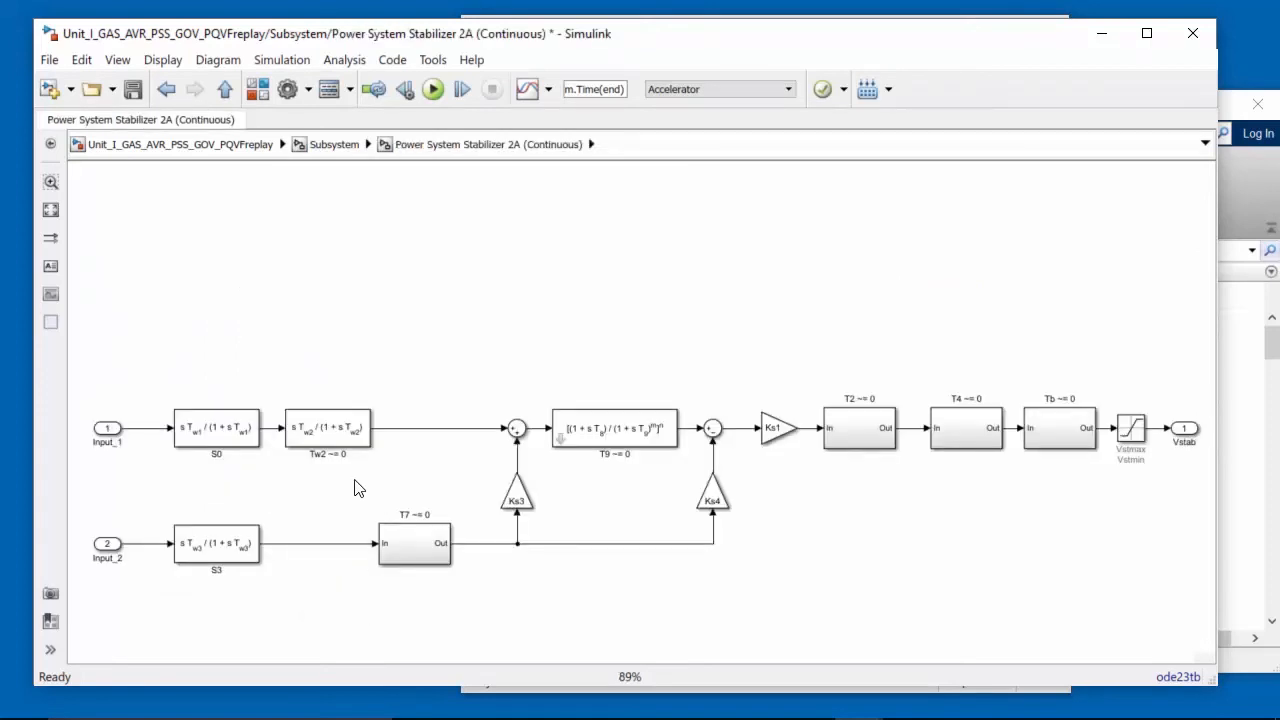
pyautogui.moveTo(316, 444)
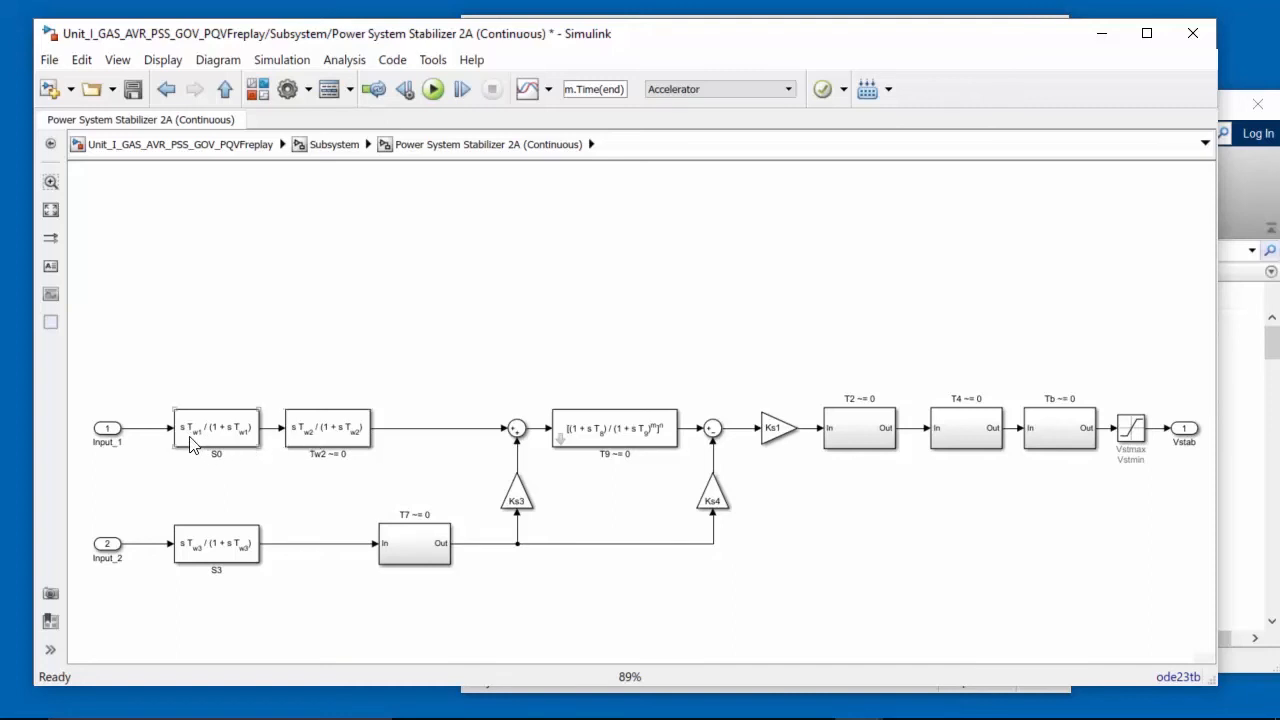
pyautogui.moveTo(240, 430)
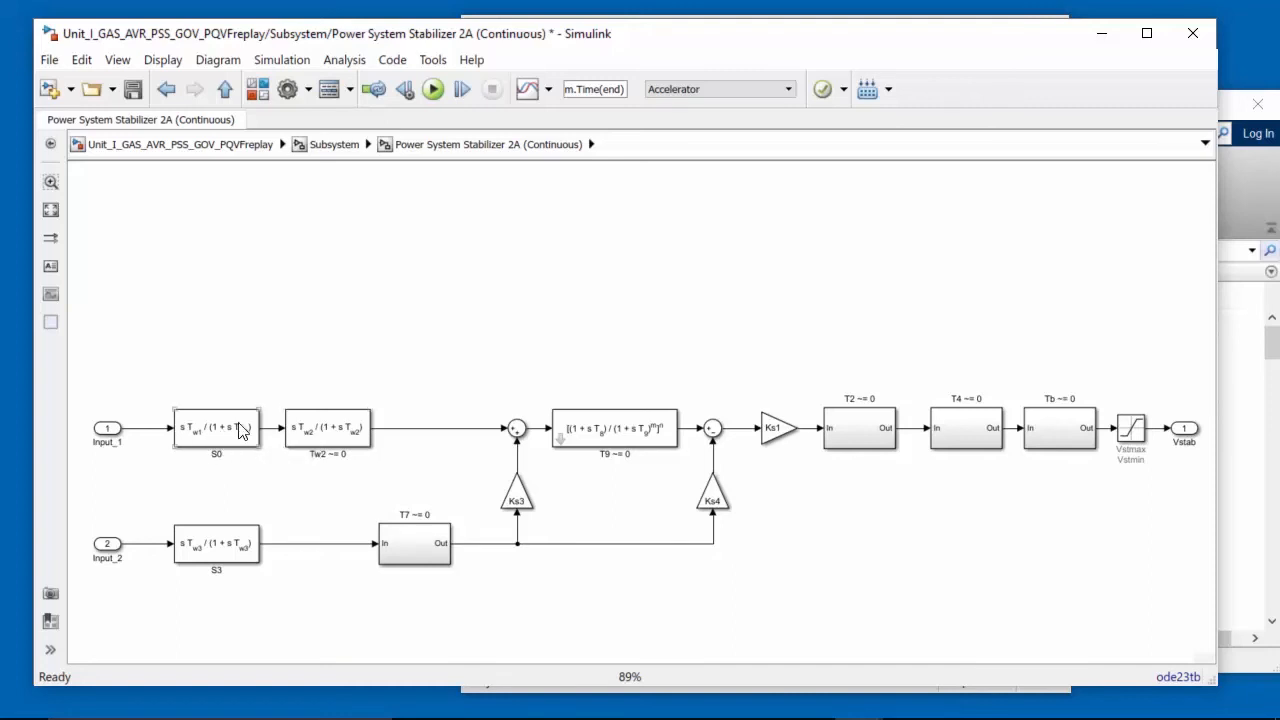
pyautogui.moveTo(340, 420)
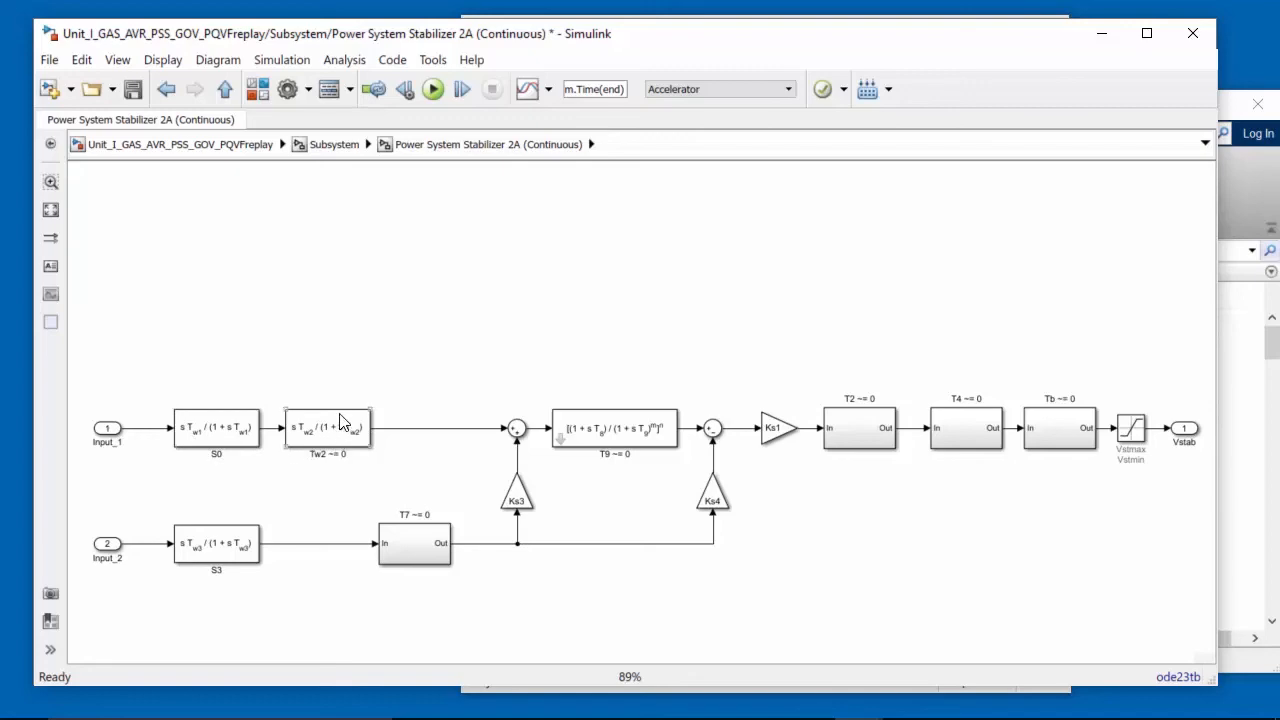
pyautogui.moveTo(196, 196)
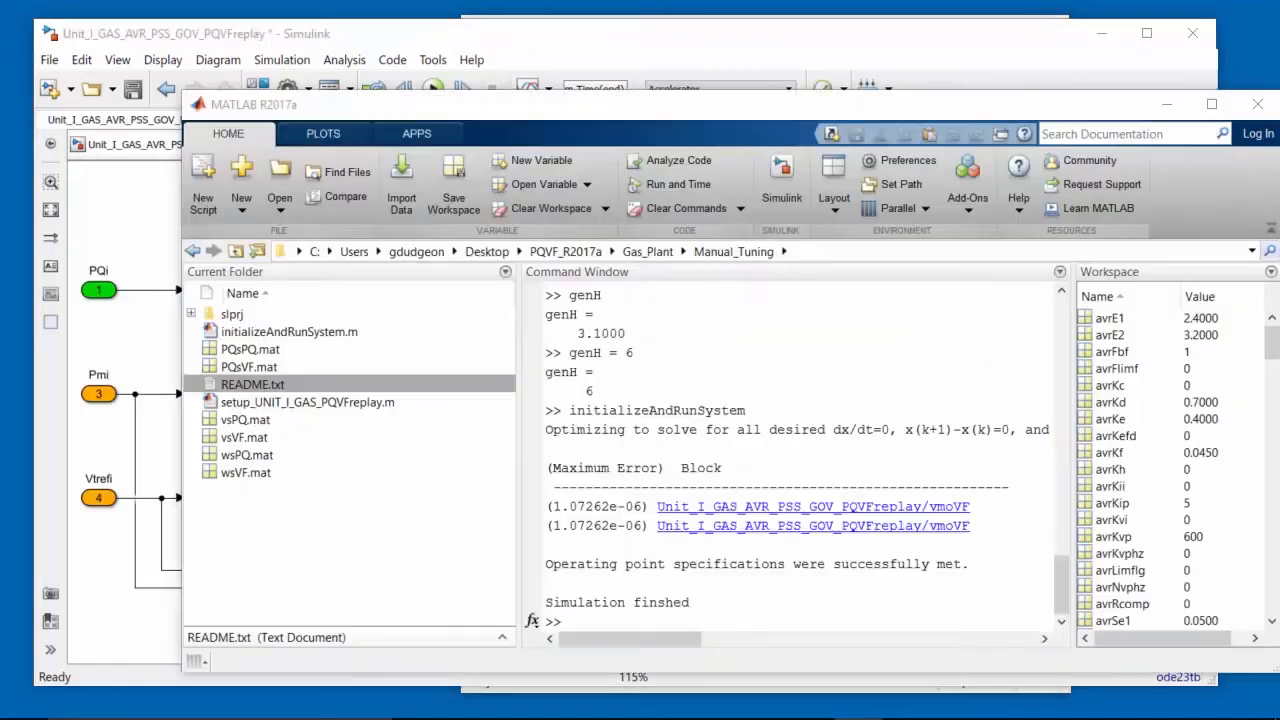
# - Check the PSS washout constants, set pssTw1 = 10; pssTw2 = 10;, and rerun the system
pyautogui.write('pss')
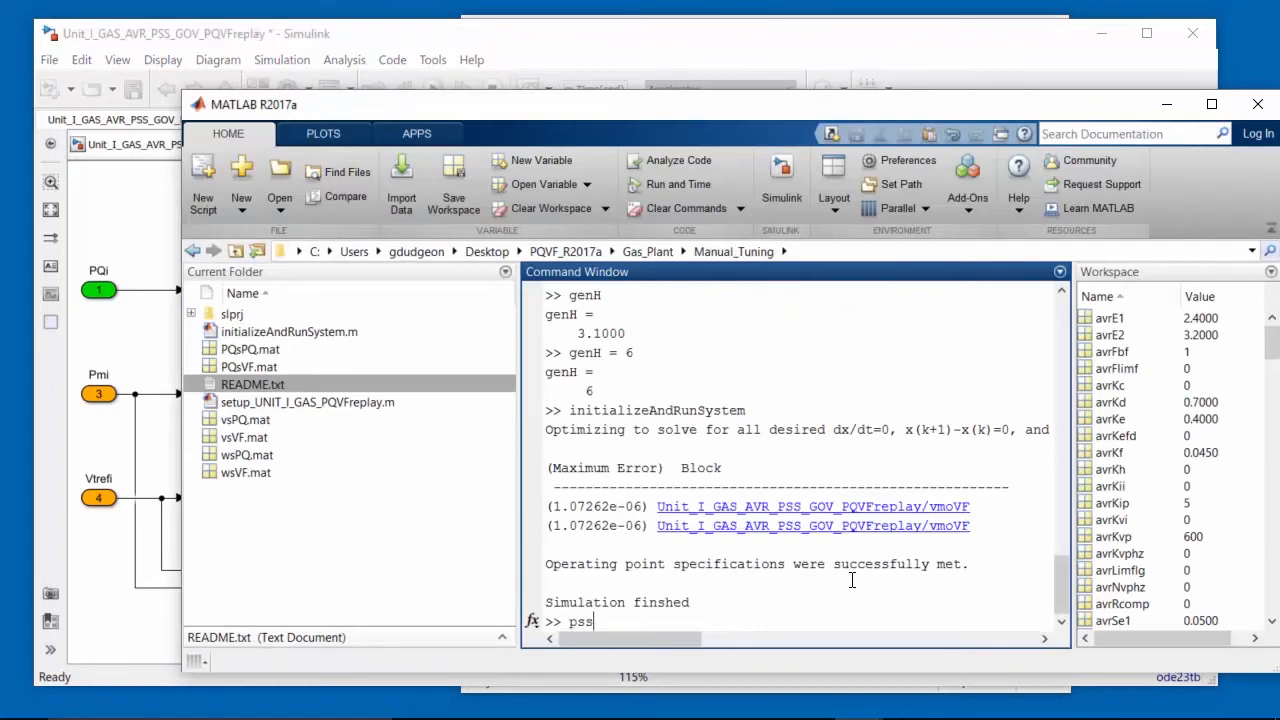
pyautogui.press('Return')
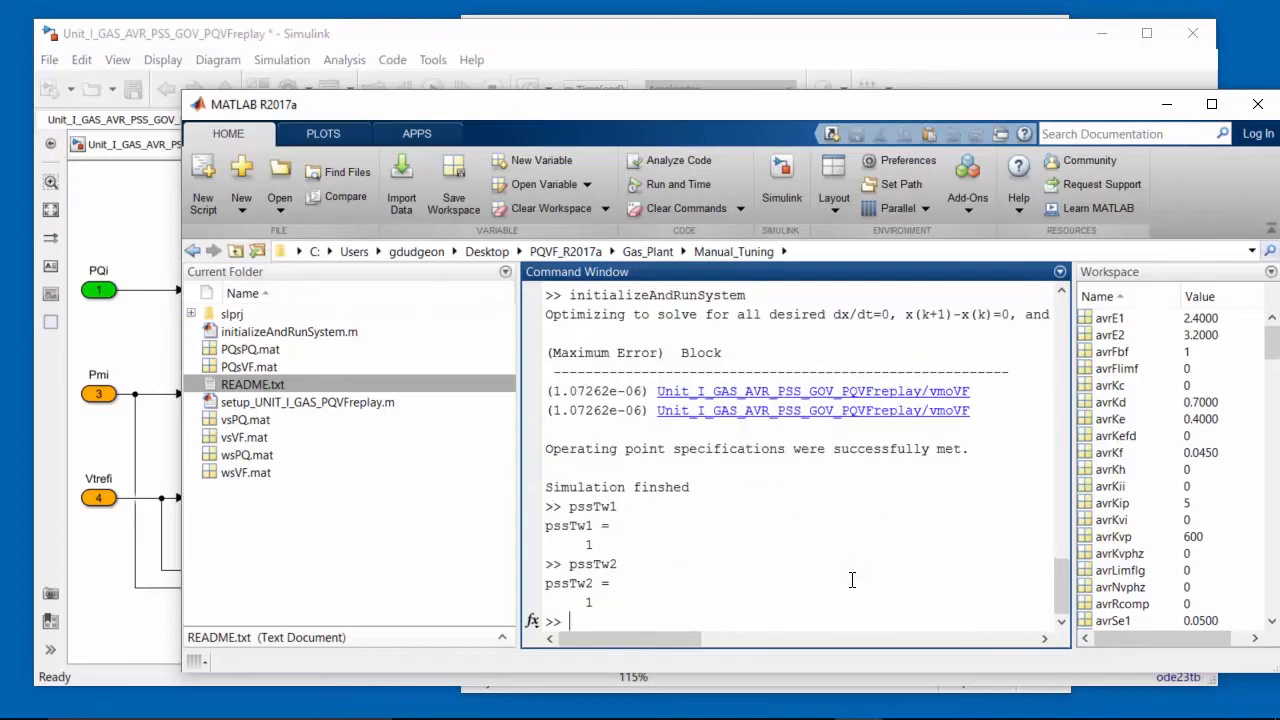
pyautogui.write('pssTw1')
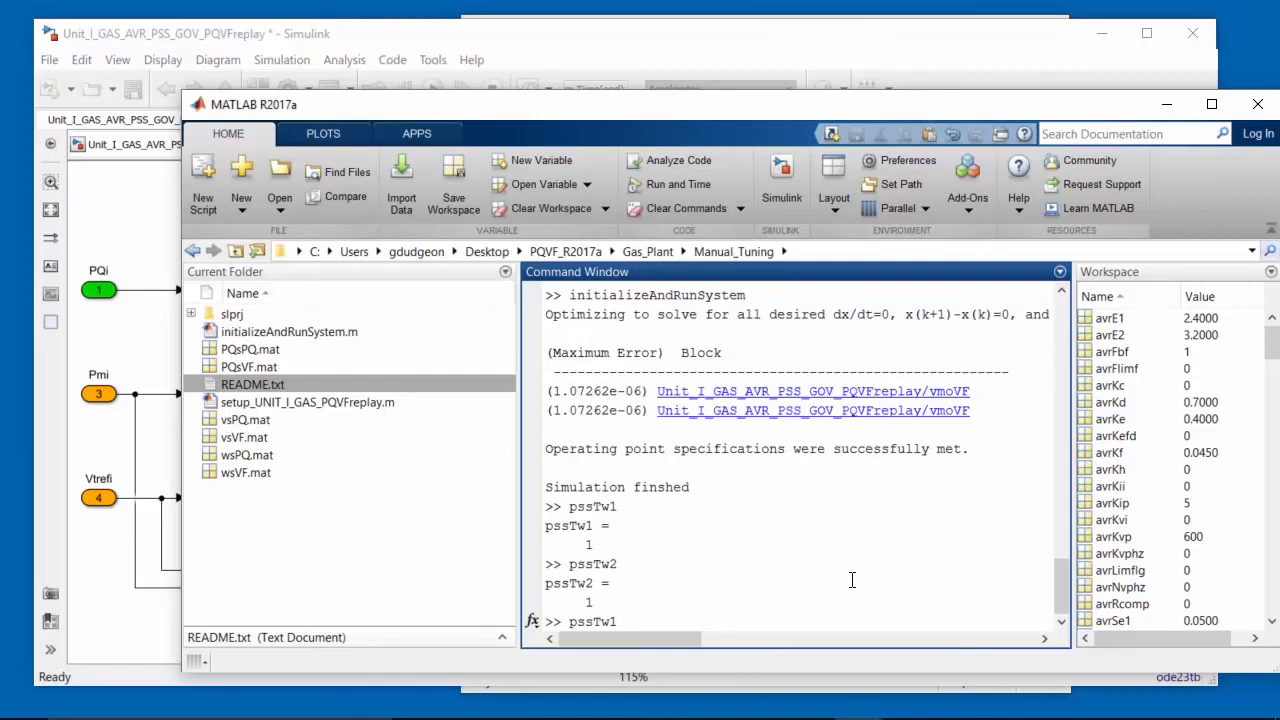
pyautogui.write('= 10;')
pyautogui.write('initializeAndRunSystem')
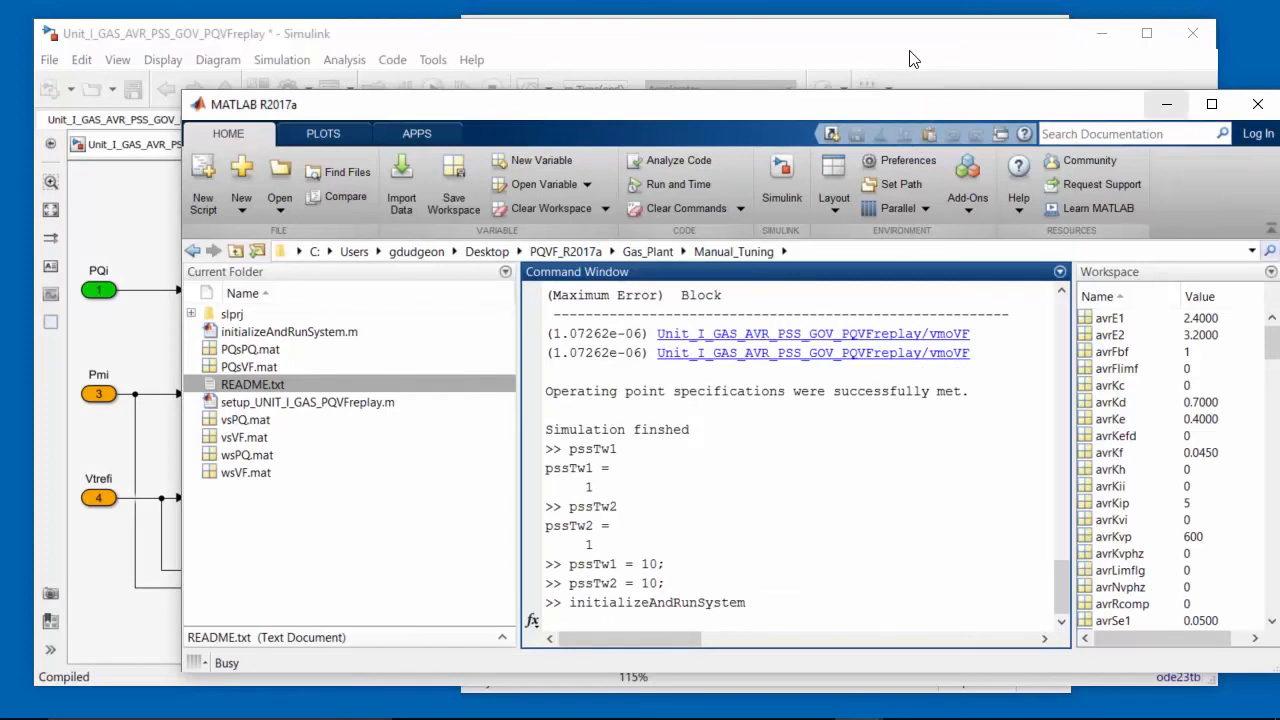
pyautogui.scroll(-3)
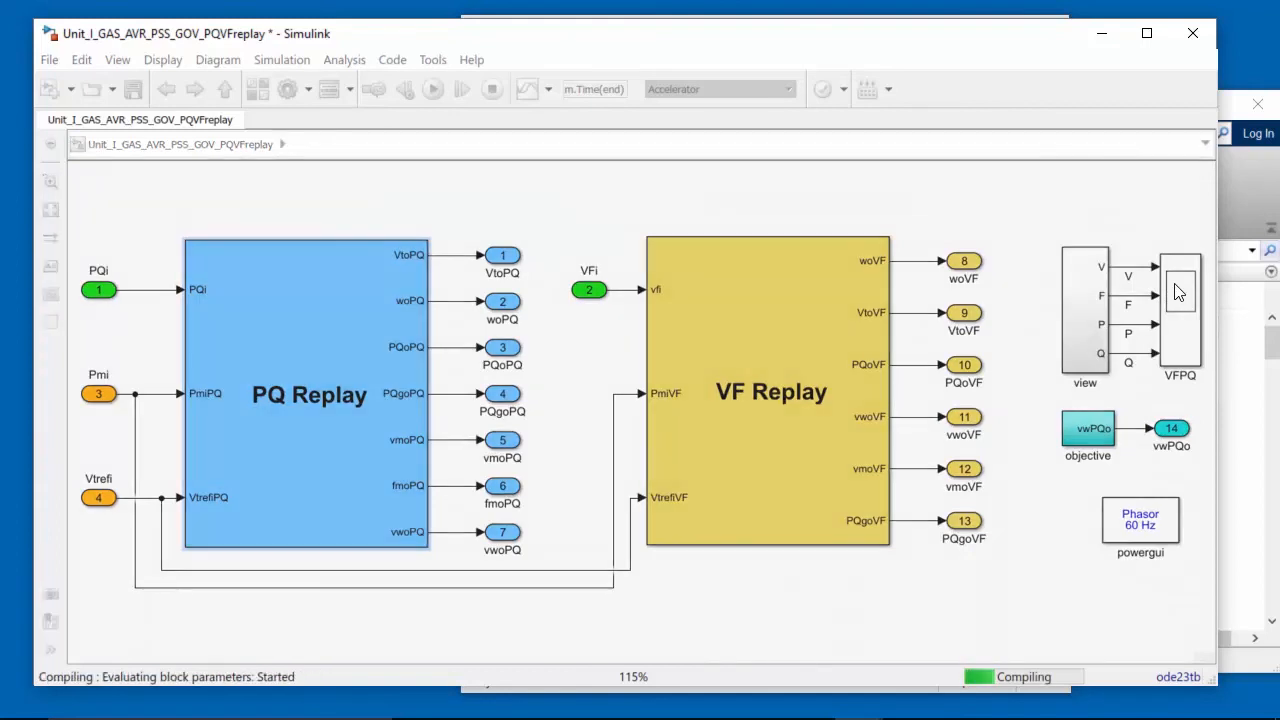
# - Open the VFPQ scope showing simulated Q nearly in phase with measured Q
pyautogui.click(432, 88)
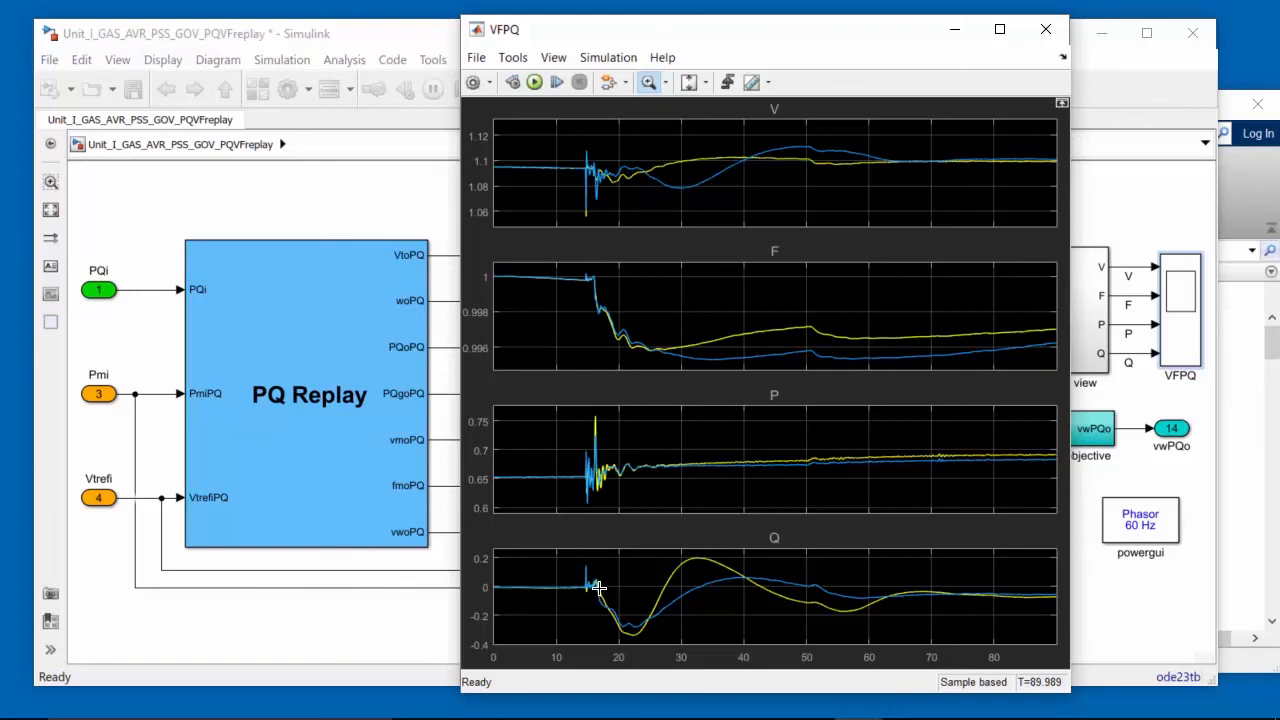
pyautogui.moveTo(692, 604)
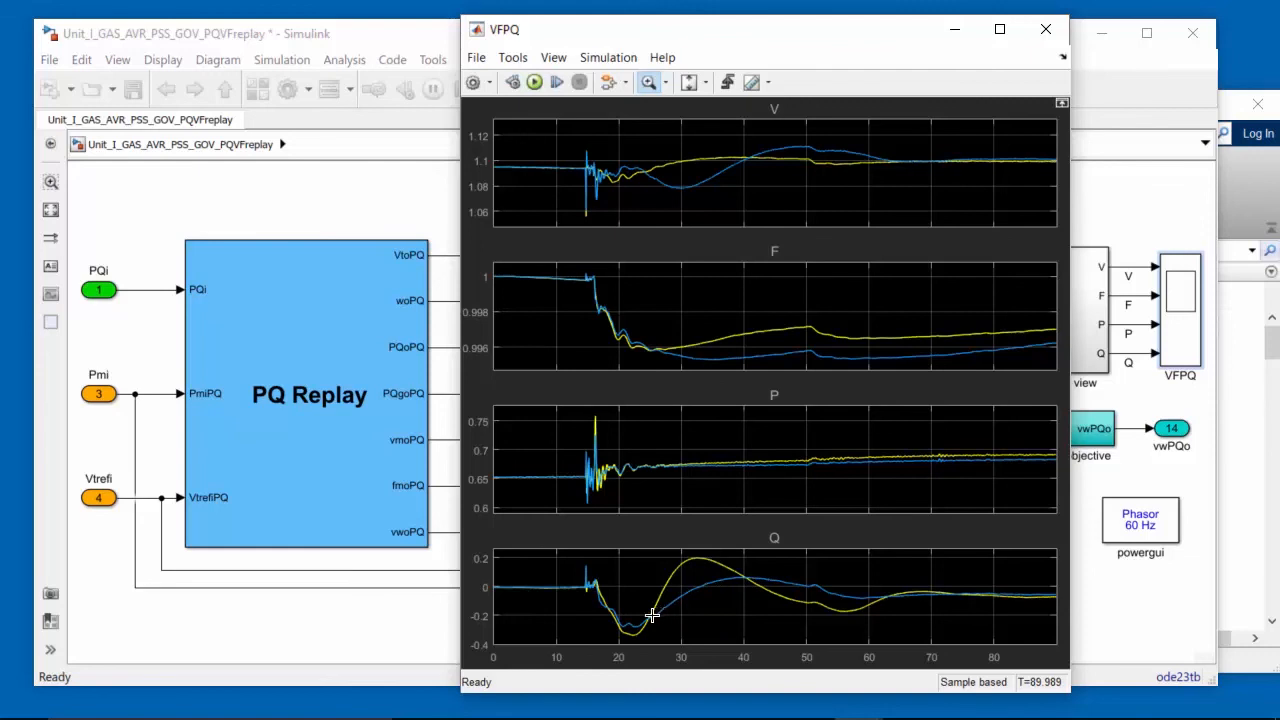
pyautogui.moveTo(800, 582)
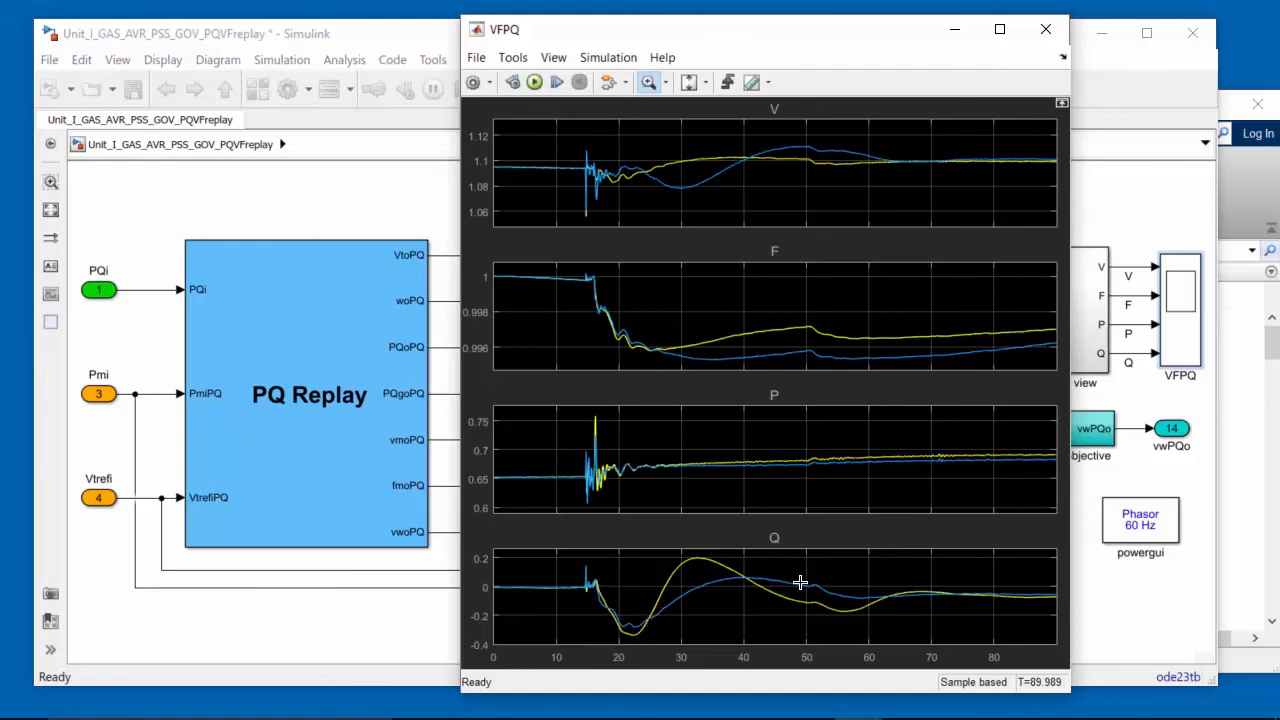
pyautogui.moveTo(658, 620)
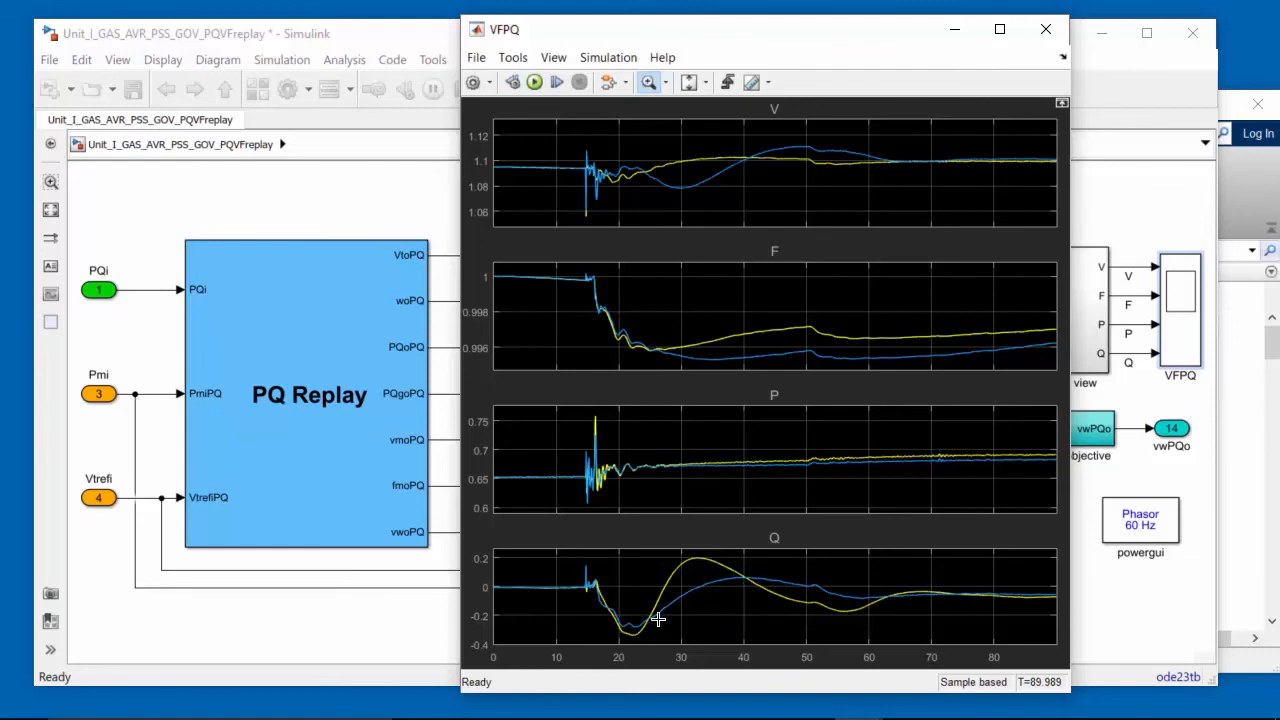
pyautogui.moveTo(704, 596)
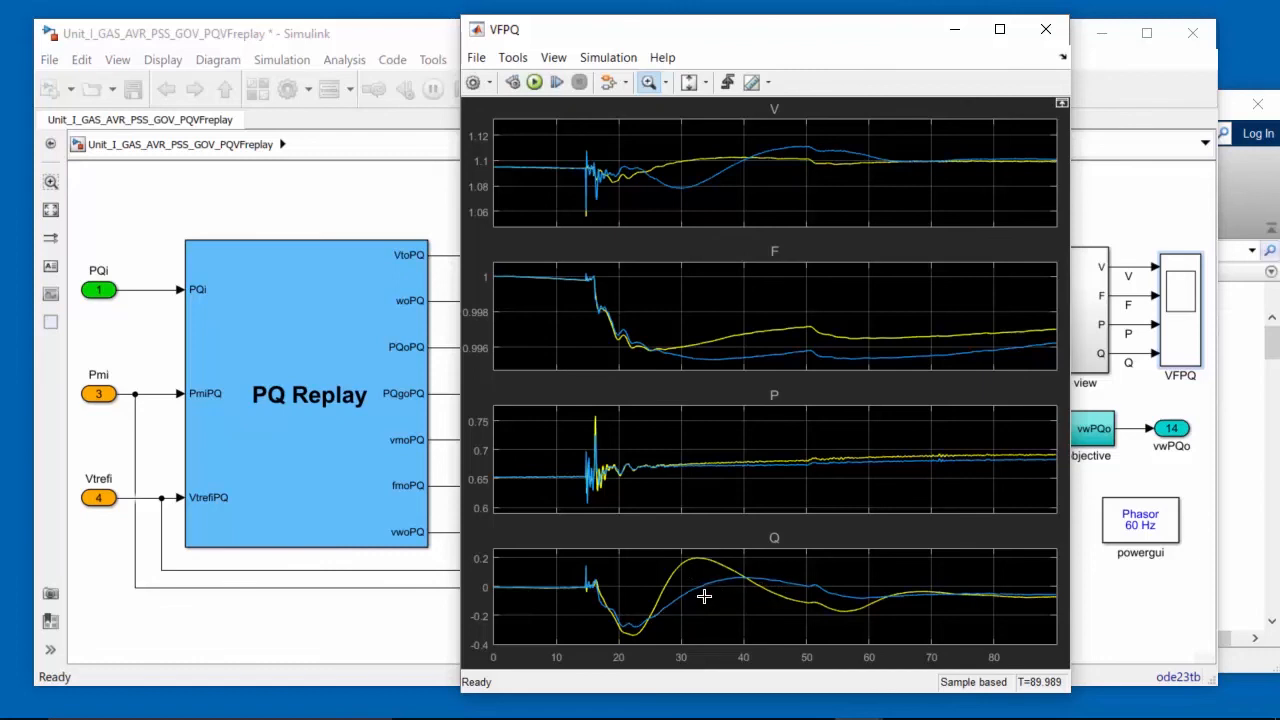
pyautogui.moveTo(740, 580)
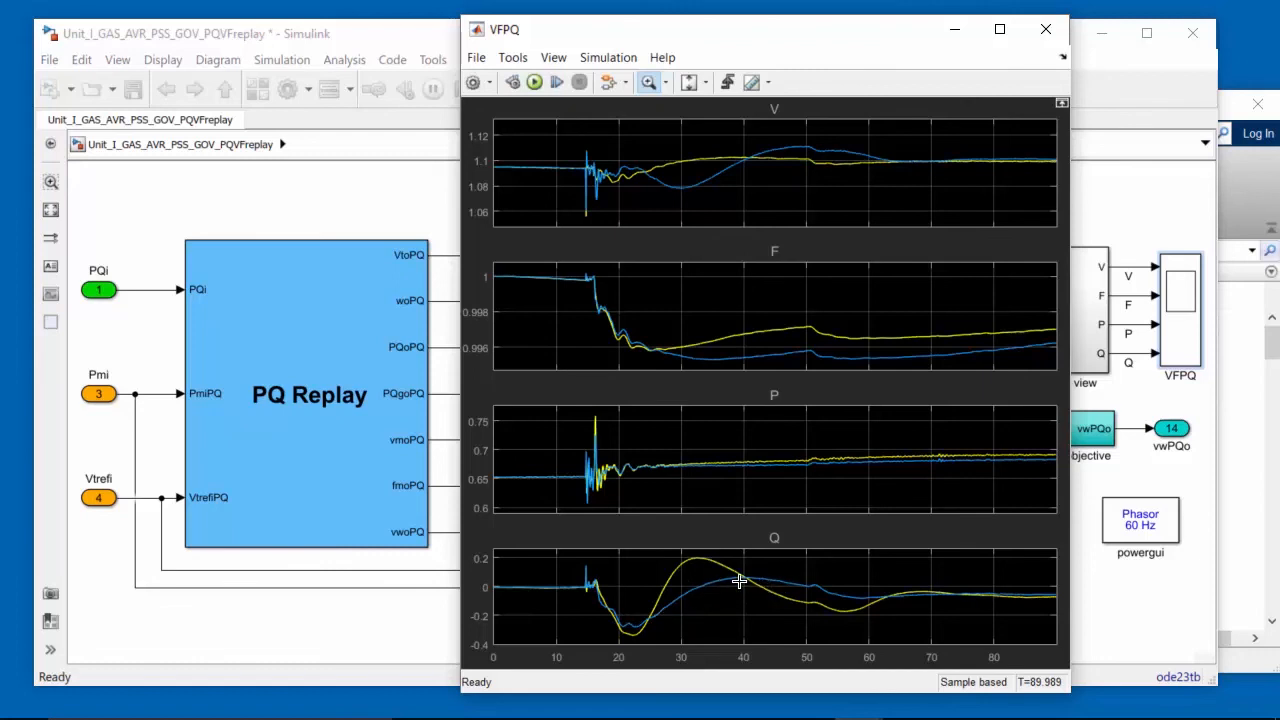